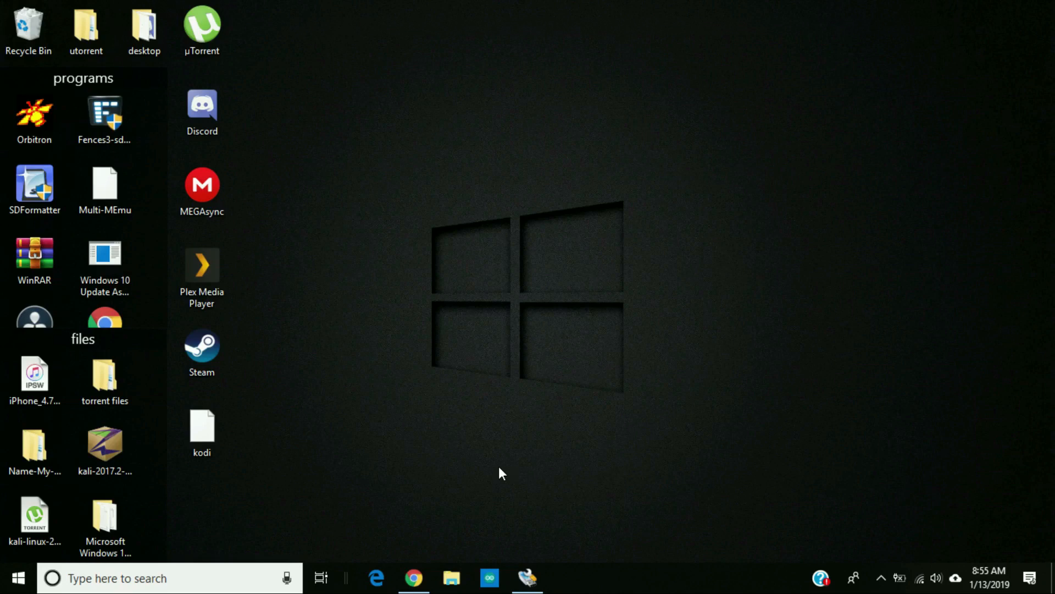
Step: Bring up Chrome and look over the Raspberry Pi 3 B+ product page
{"action": "left_click", "coordinate": [414, 577]}
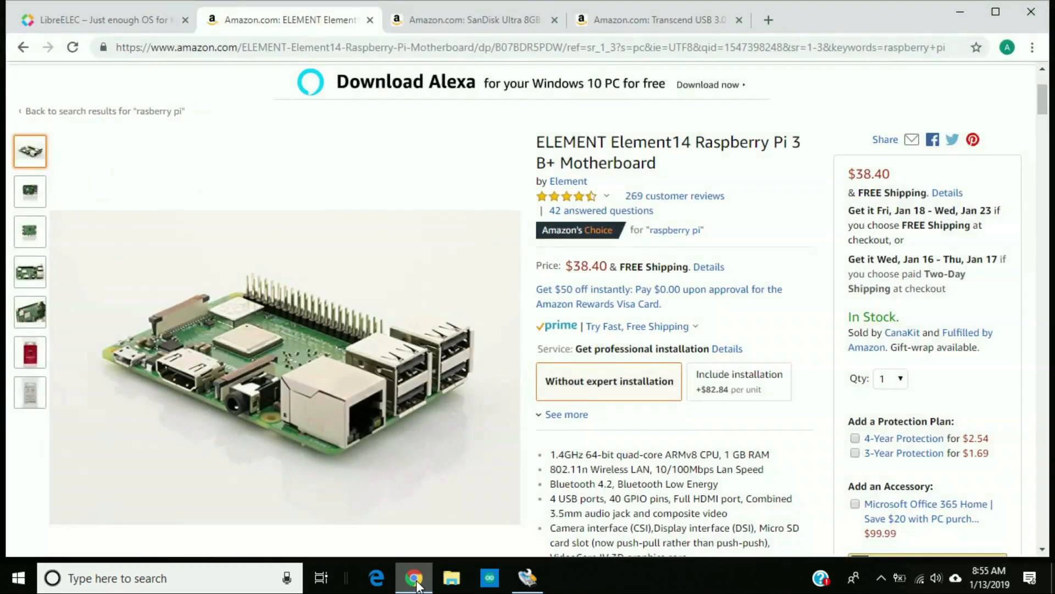
{"action": "mouse_move", "coordinate": [279, 364]}
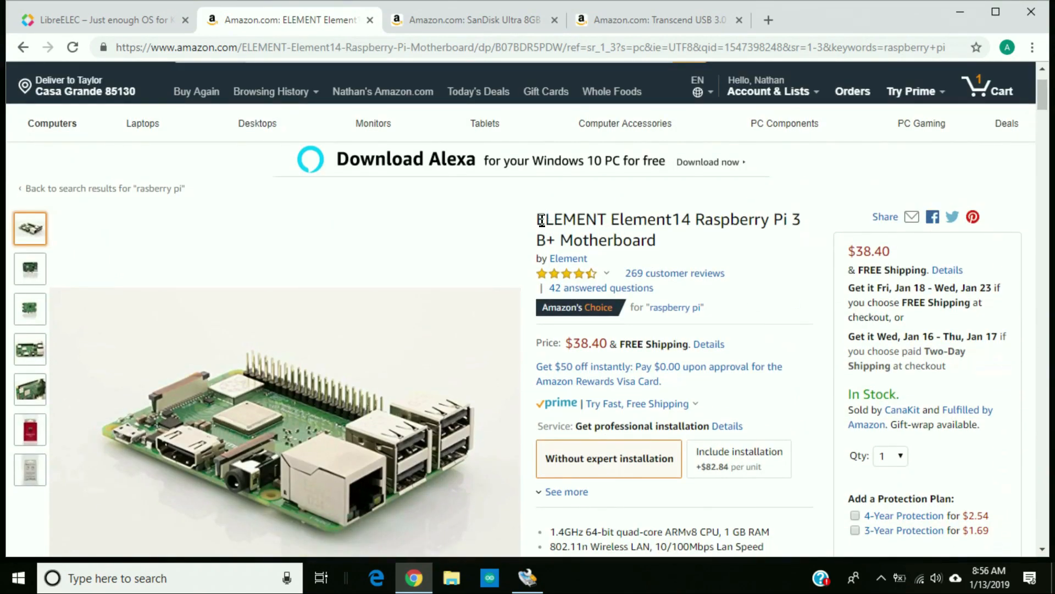
{"action": "left_click_drag", "start_coordinate": [538, 218], "coordinate": [656, 240]}
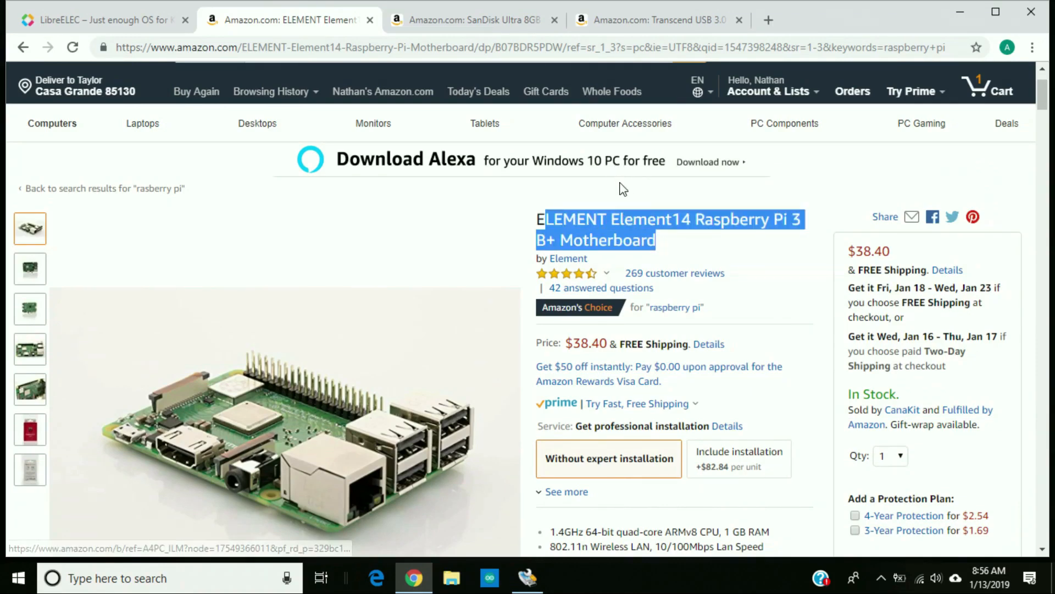
{"action": "left_click", "coordinate": [472, 20]}
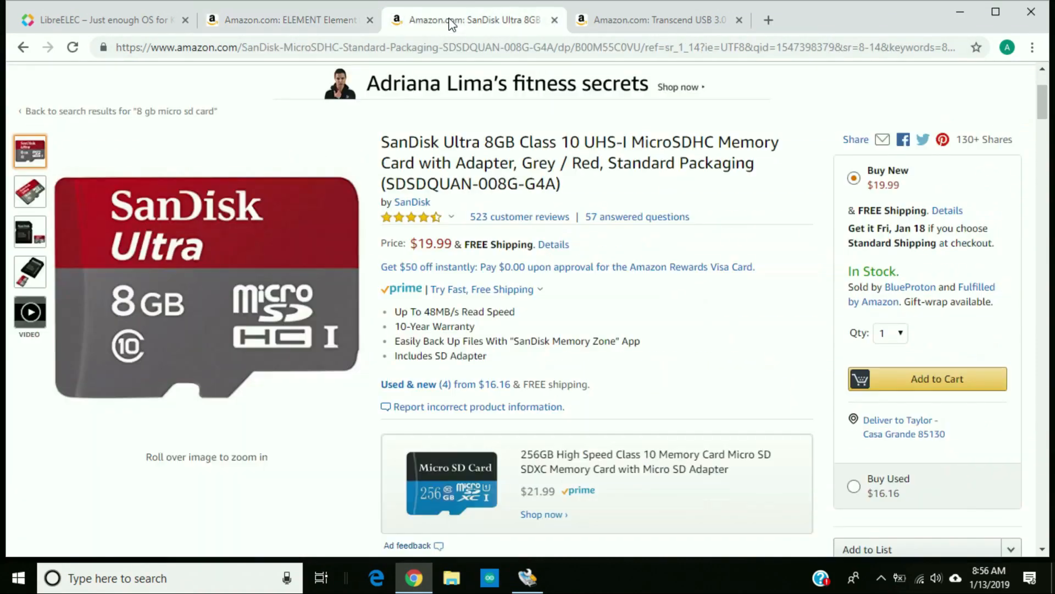
{"action": "mouse_move", "coordinate": [282, 95]}
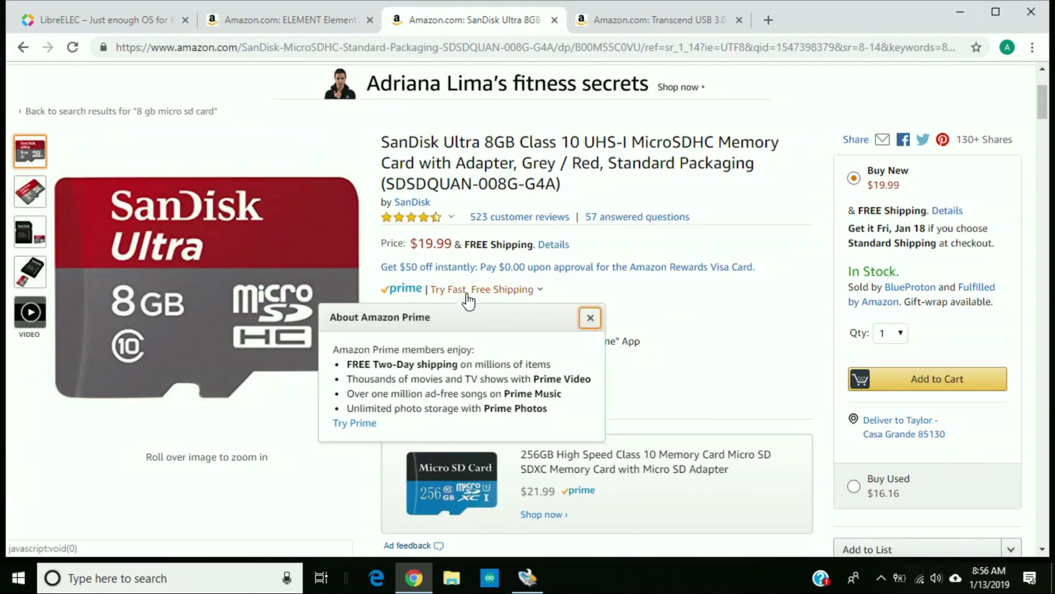
Step: Review the SanDisk Ultra 8GB card and Transcend USB card reader pages, dismissing the Prime popup
{"action": "left_click", "coordinate": [591, 317]}
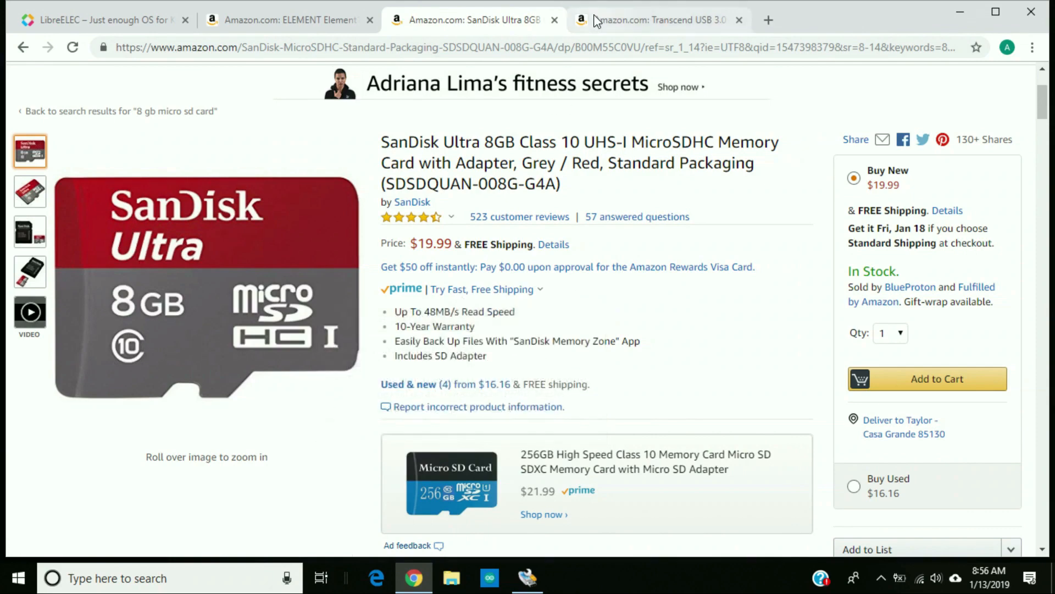
{"action": "left_click", "coordinate": [657, 20]}
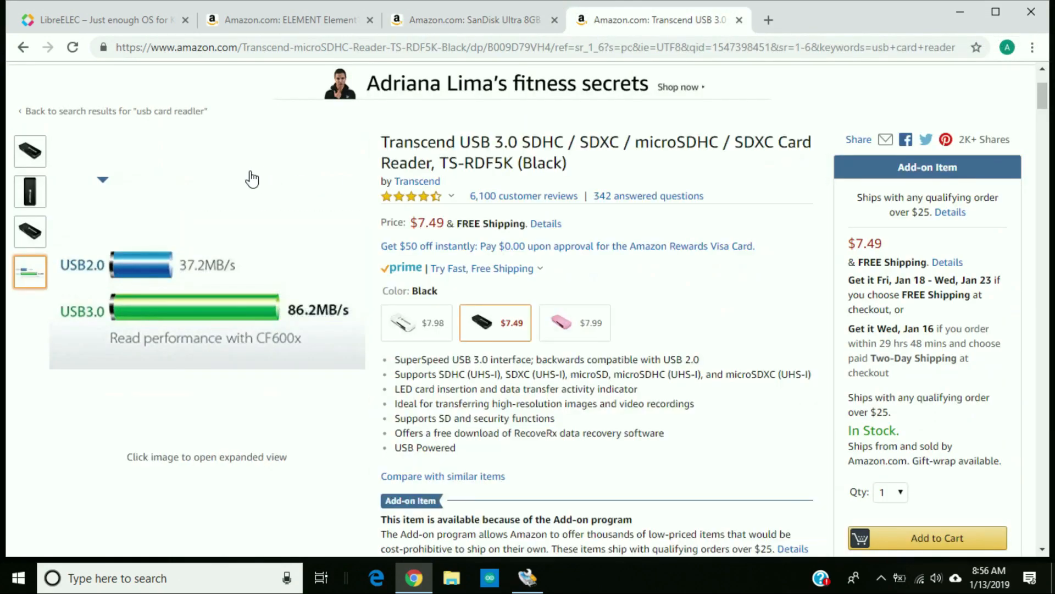
{"action": "left_click", "coordinate": [29, 150]}
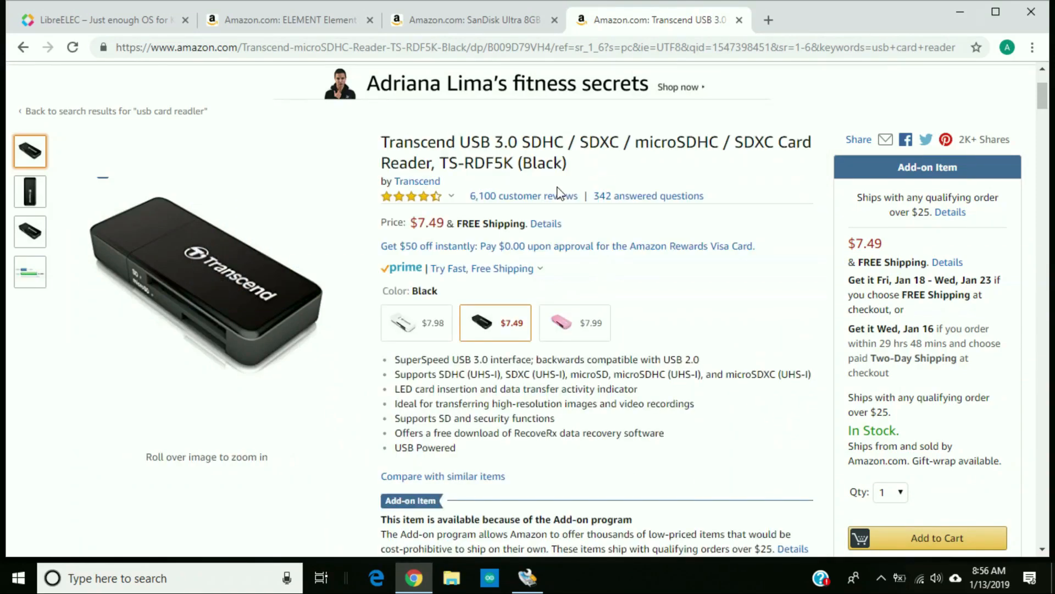
{"action": "mouse_move", "coordinate": [524, 195]}
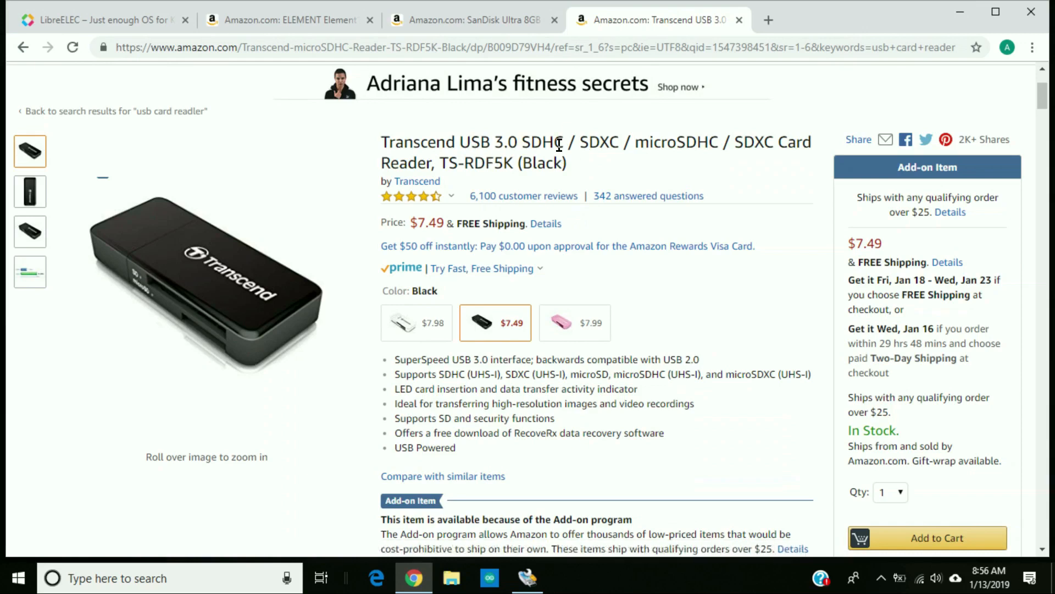
{"action": "mouse_move", "coordinate": [546, 185]}
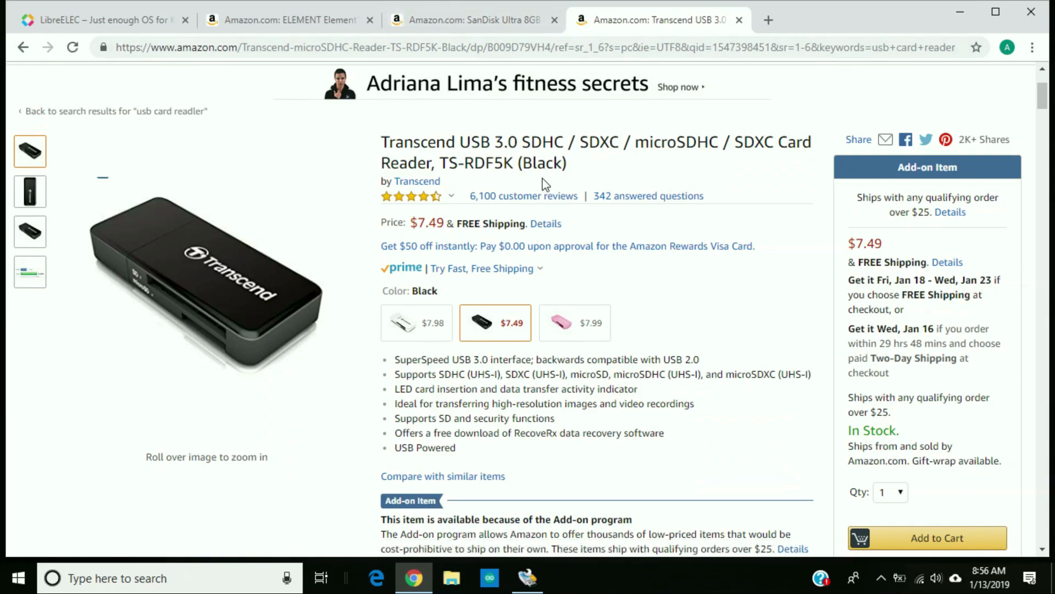
{"action": "mouse_move", "coordinate": [557, 191]}
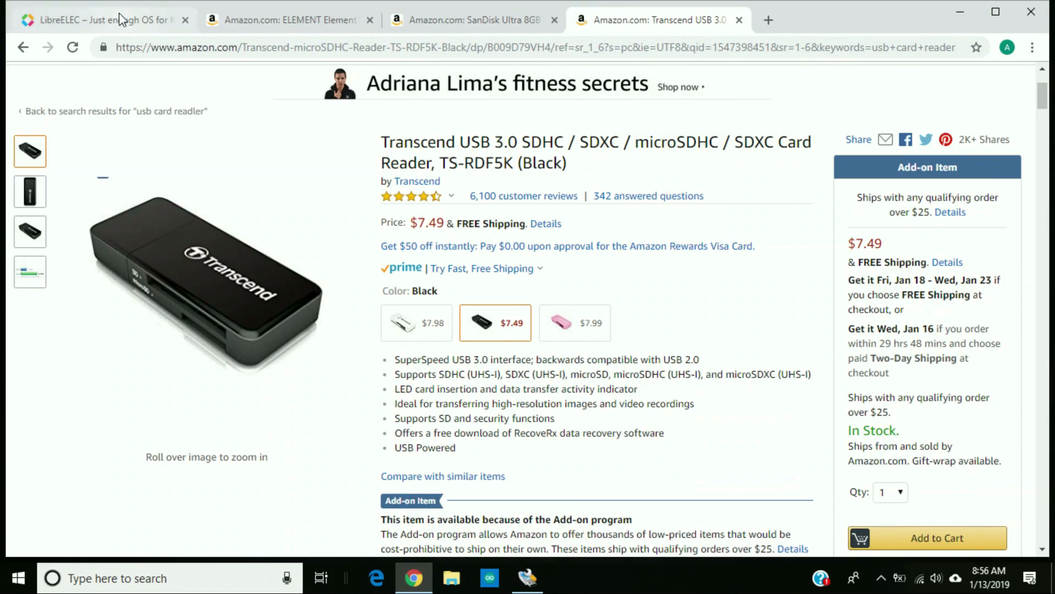
Step: Start downloading LibreELEC-RPi2.arm-8.2.5.img.gz from the LibreELEC downloads page
{"action": "left_click", "coordinate": [101, 20]}
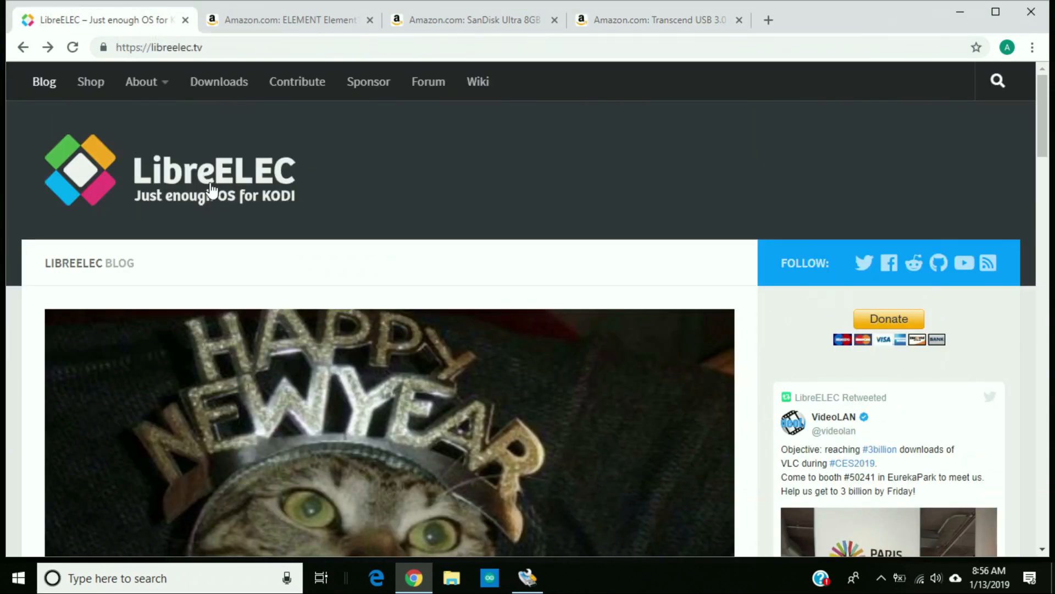
{"action": "mouse_move", "coordinate": [267, 195]}
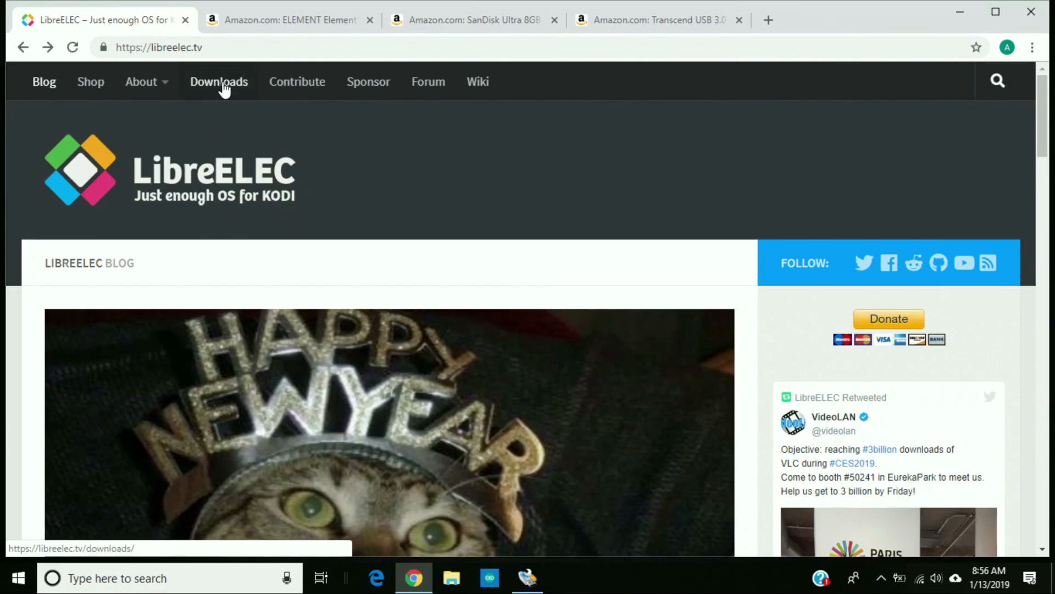
{"action": "left_click", "coordinate": [217, 81]}
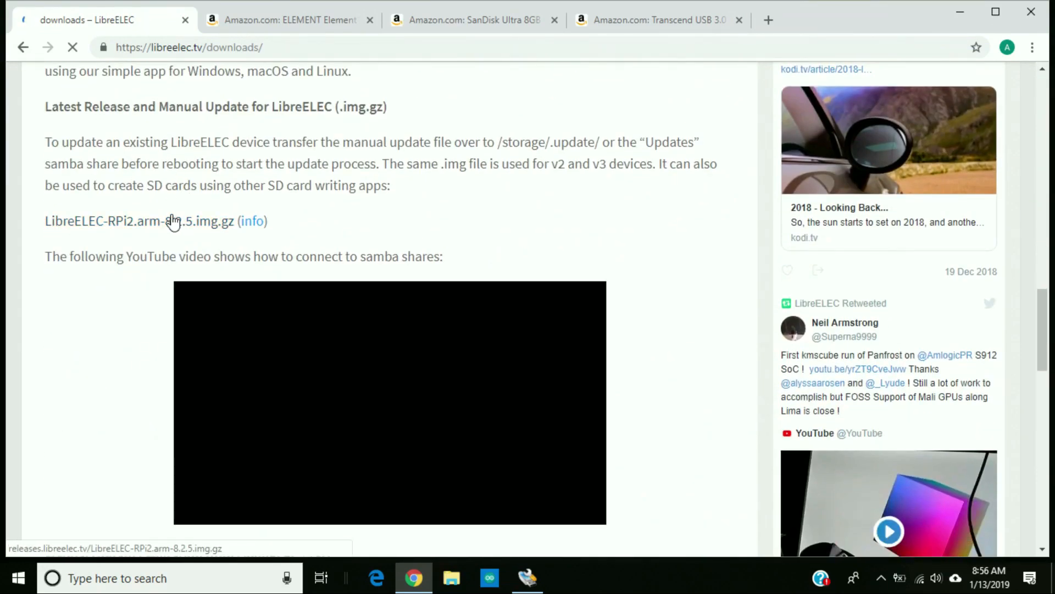
{"action": "left_click", "coordinate": [139, 221]}
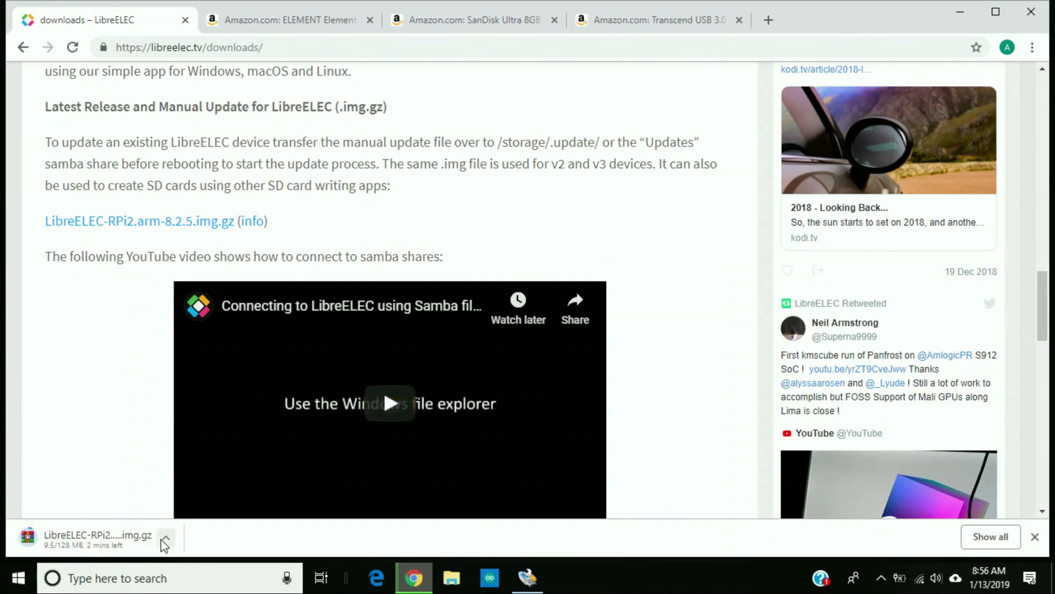
{"action": "left_click", "coordinate": [166, 540]}
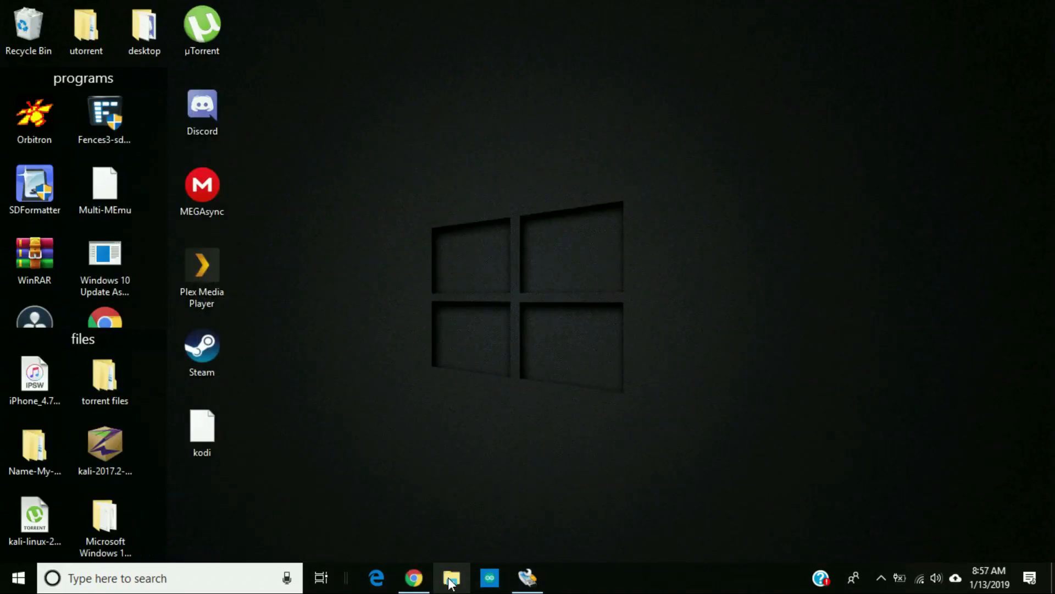
Step: Move the LibreELEC image archive from Downloads onto the desktop and select it
{"action": "left_click", "coordinate": [451, 577]}
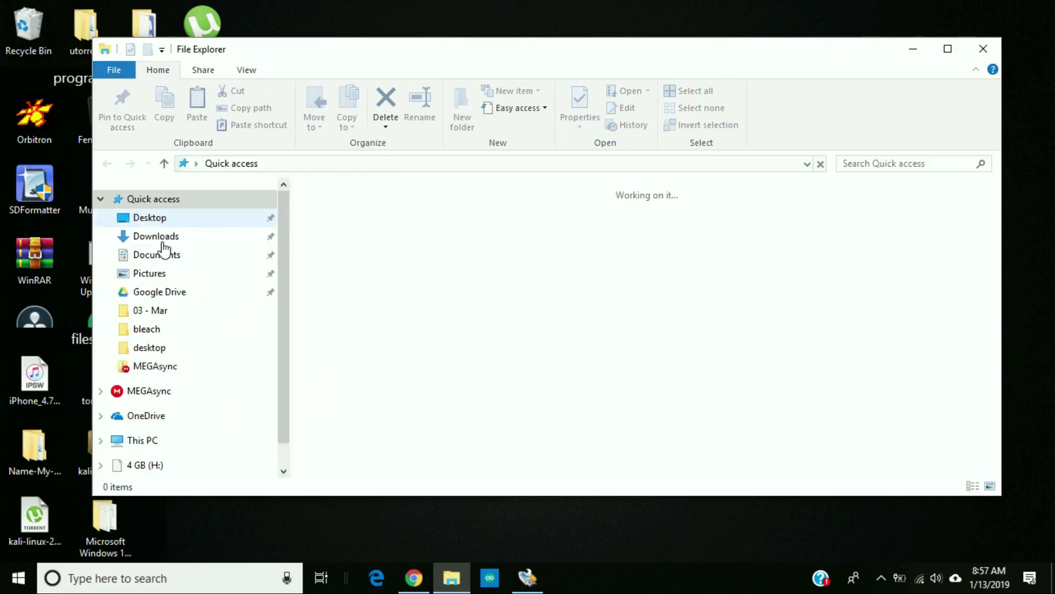
{"action": "left_click", "coordinate": [155, 236]}
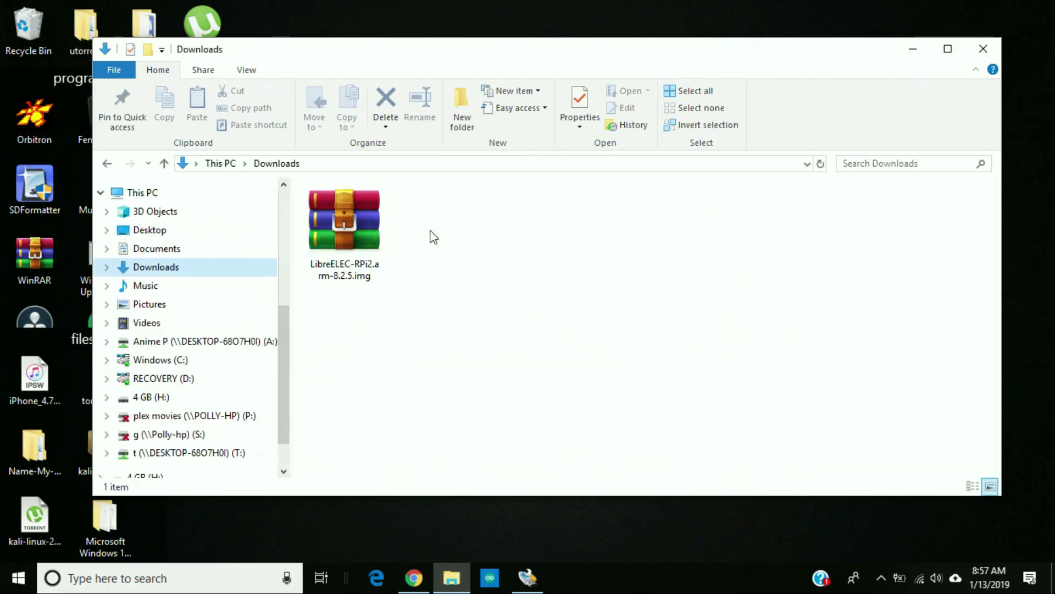
{"action": "left_click_drag", "start_coordinate": [539, 49], "coordinate": [713, 76]}
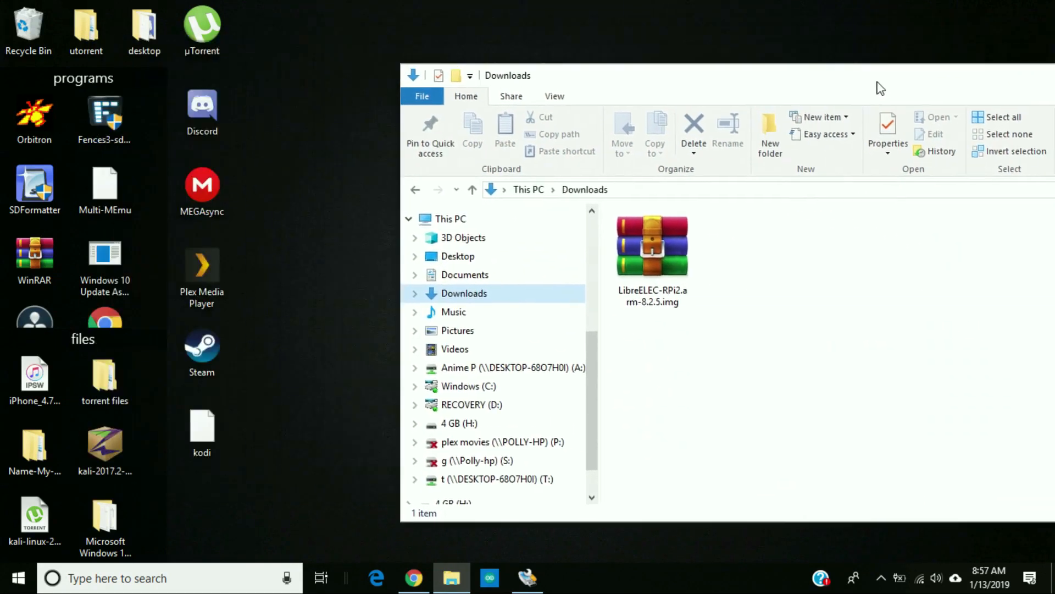
{"action": "left_click_drag", "start_coordinate": [652, 246], "coordinate": [242, 464]}
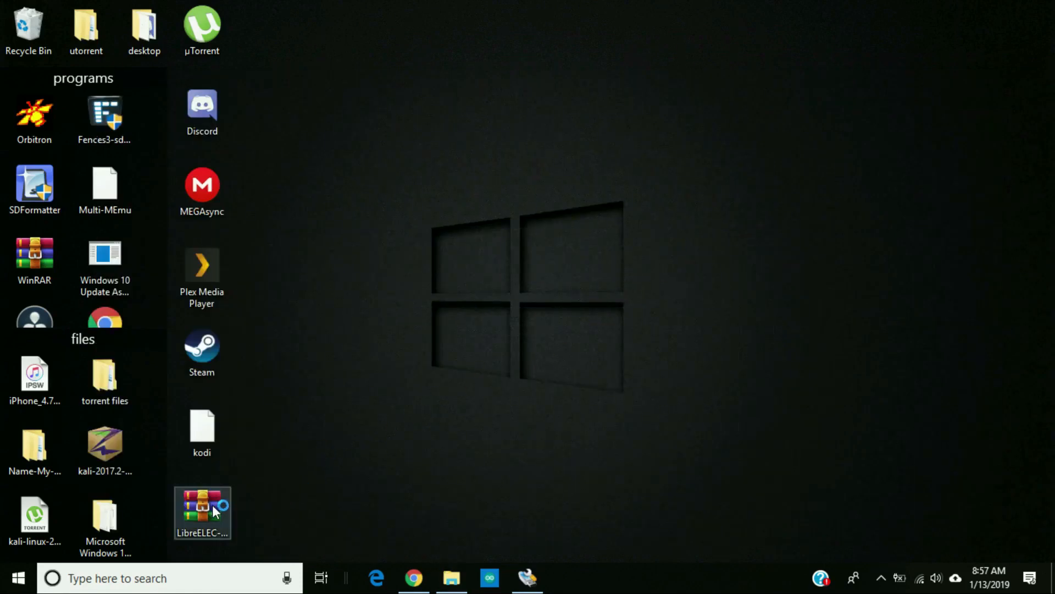
{"action": "left_click", "coordinate": [203, 511]}
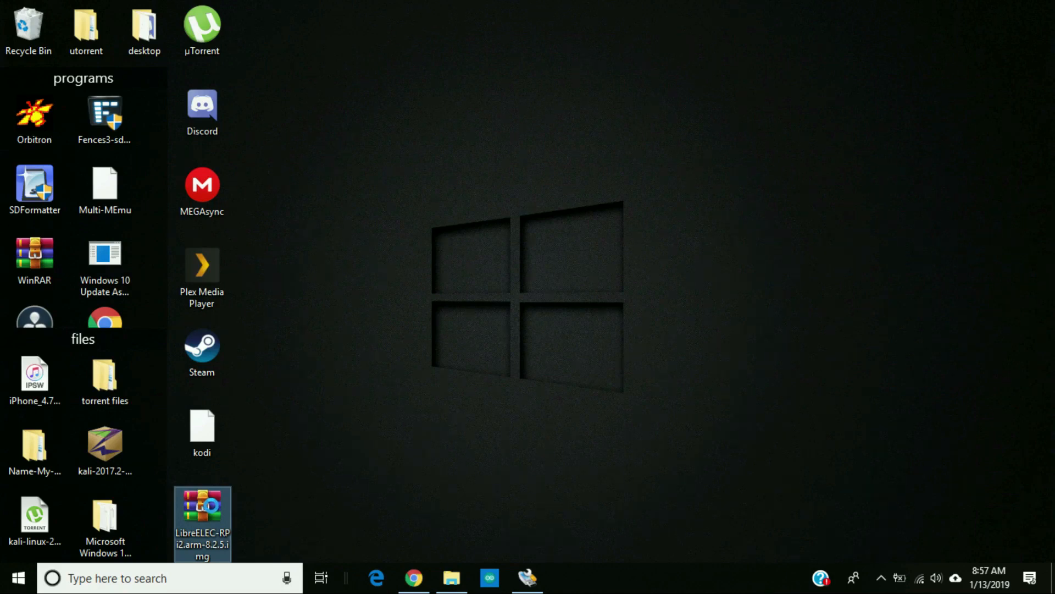
Step: Extract the LibreELEC archive in place on the desktop, dismissing the Fences notice
{"action": "right_click", "coordinate": [203, 521]}
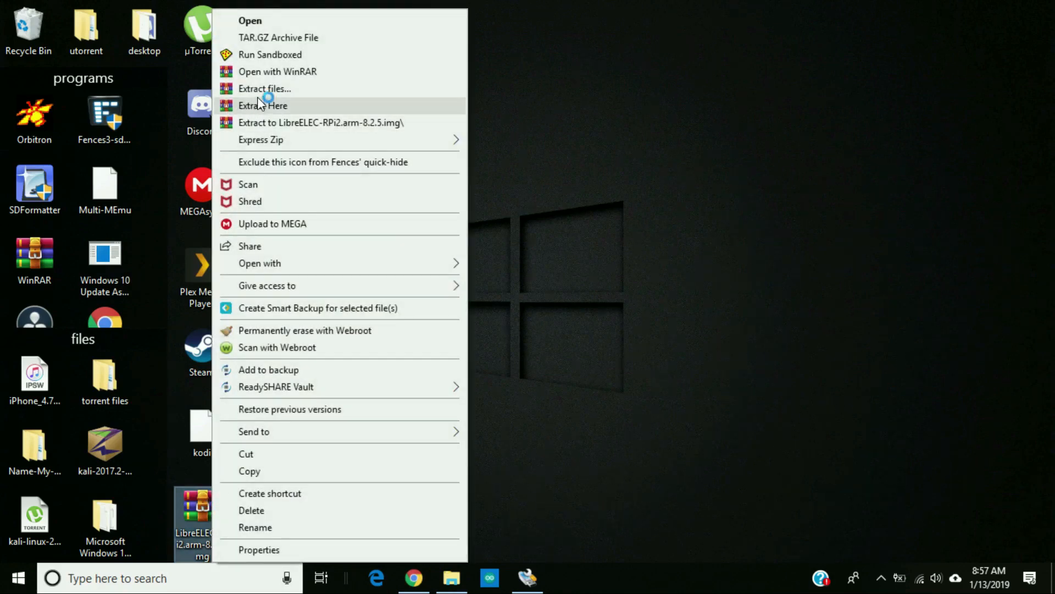
{"action": "left_click", "coordinate": [263, 106]}
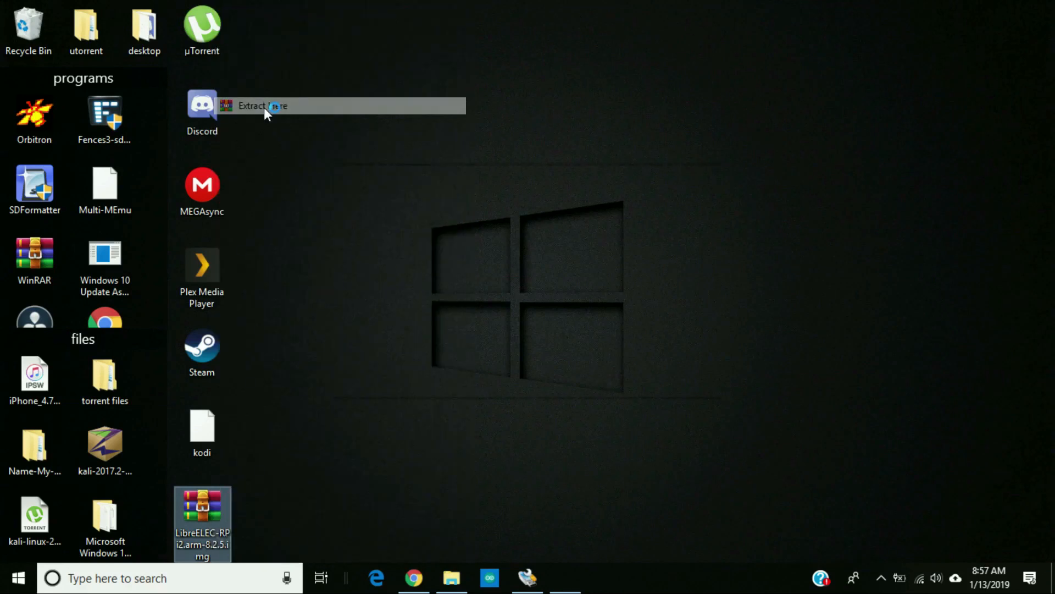
{"action": "left_click", "coordinate": [263, 105]}
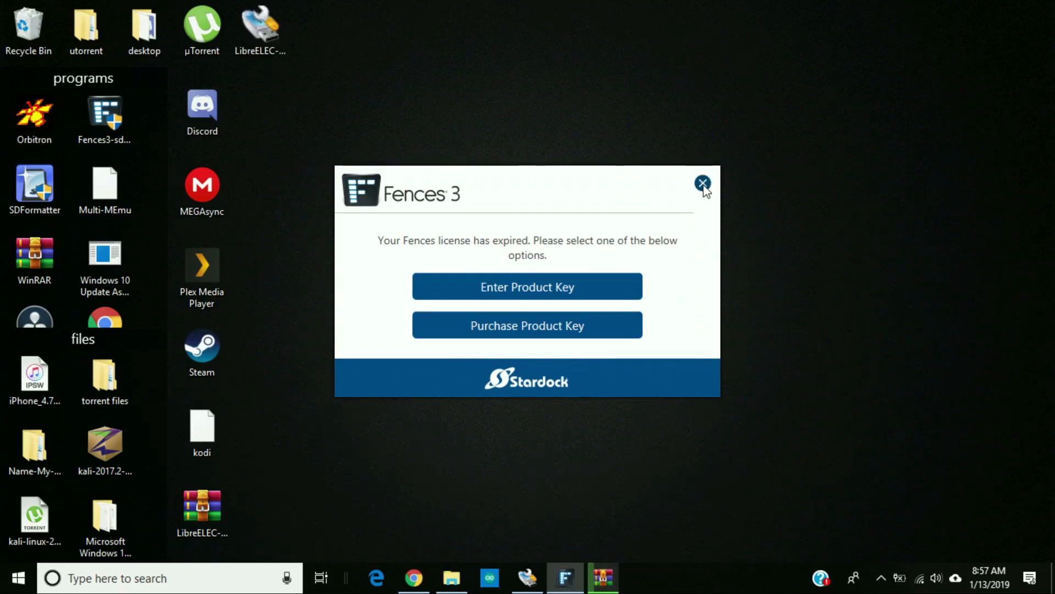
{"action": "left_click", "coordinate": [703, 183]}
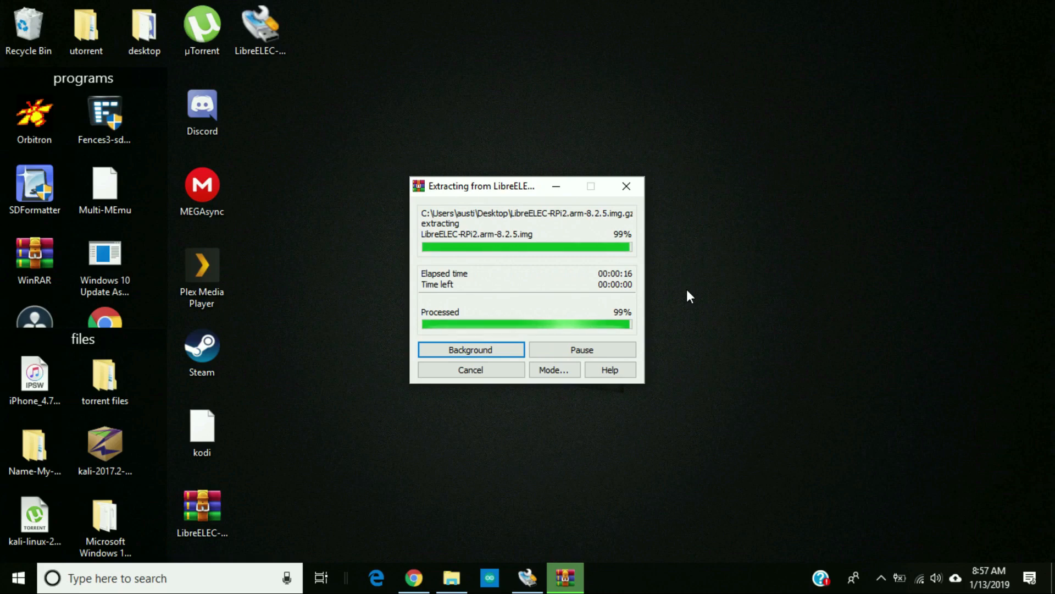
{"action": "mouse_move", "coordinate": [663, 299]}
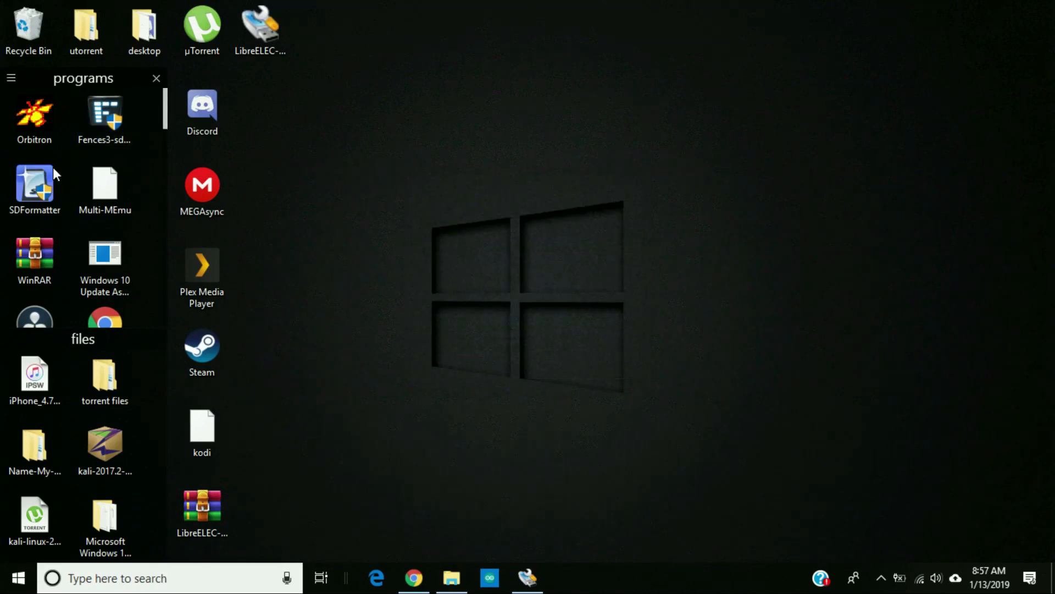
Step: Quick-format the 4 GB H: card to FAT32 in SDFormatter and acknowledge completion
{"action": "left_click", "coordinate": [34, 188]}
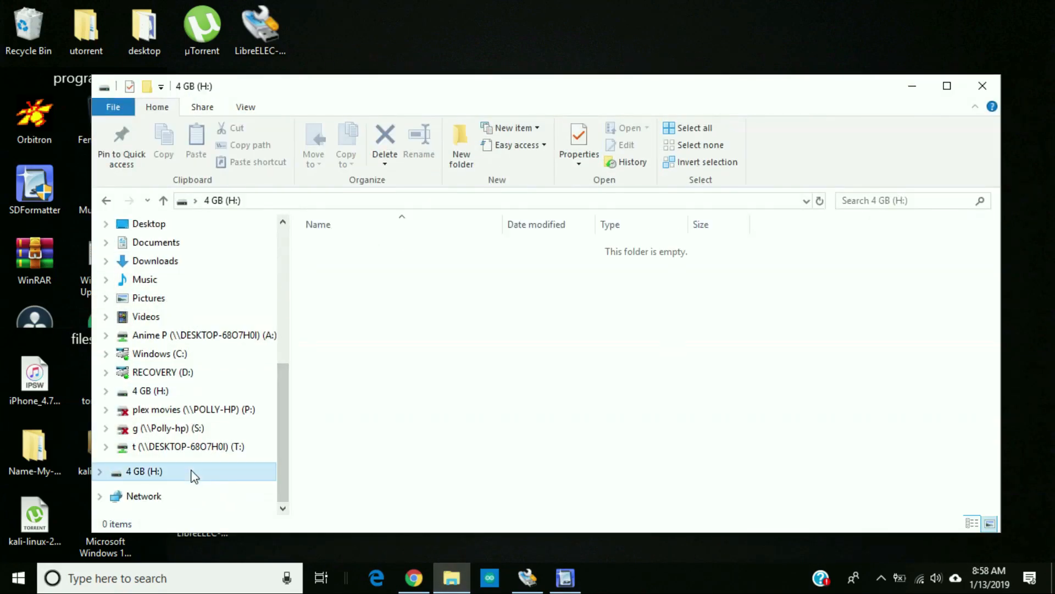
{"action": "left_click", "coordinate": [144, 471]}
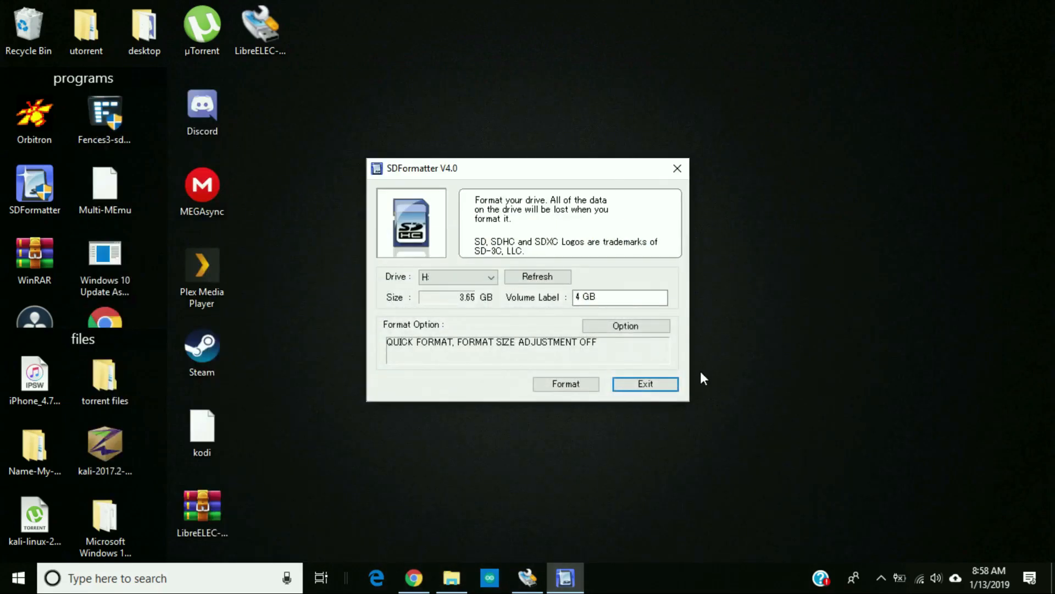
{"action": "mouse_move", "coordinate": [404, 349]}
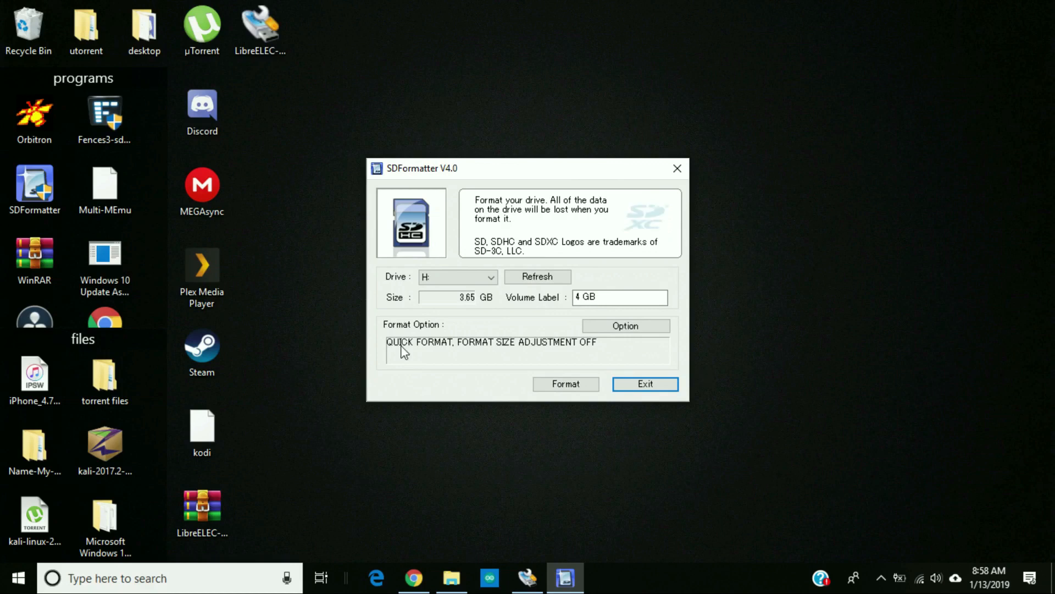
{"action": "left_click", "coordinate": [457, 277]}
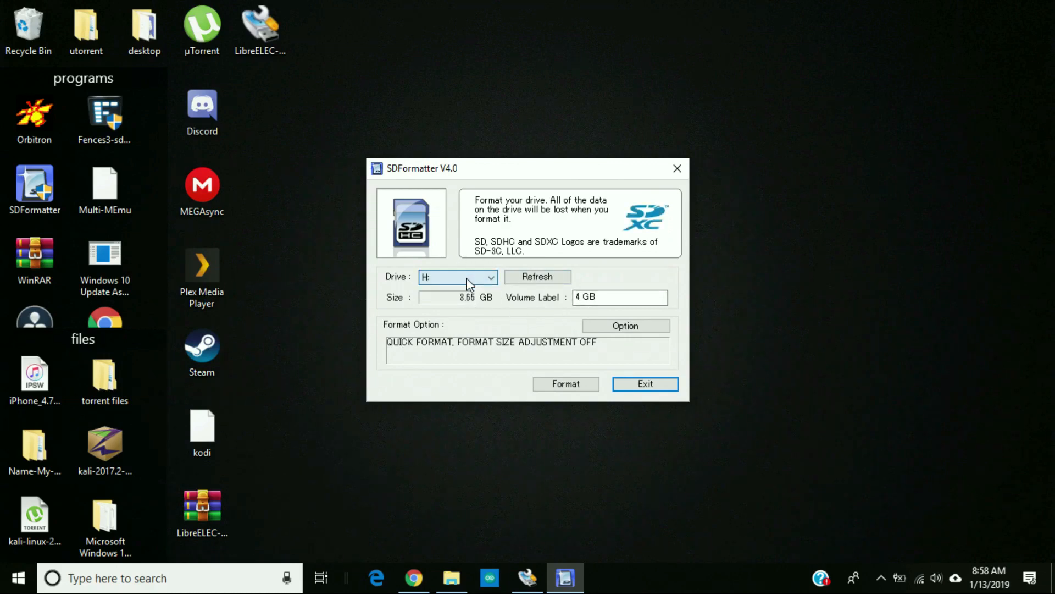
{"action": "left_click", "coordinate": [566, 383]}
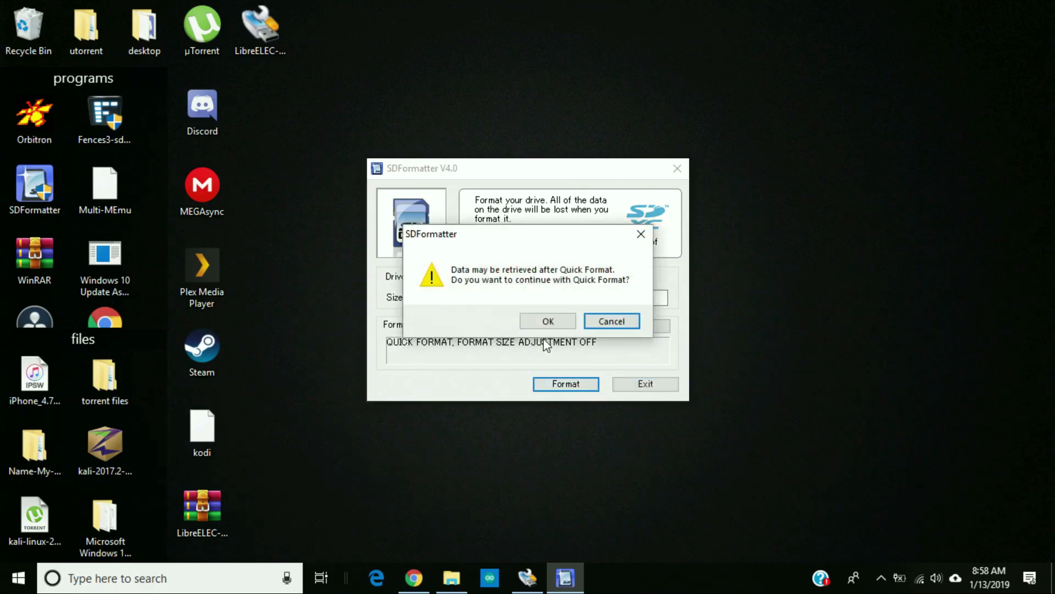
{"action": "left_click", "coordinate": [548, 321]}
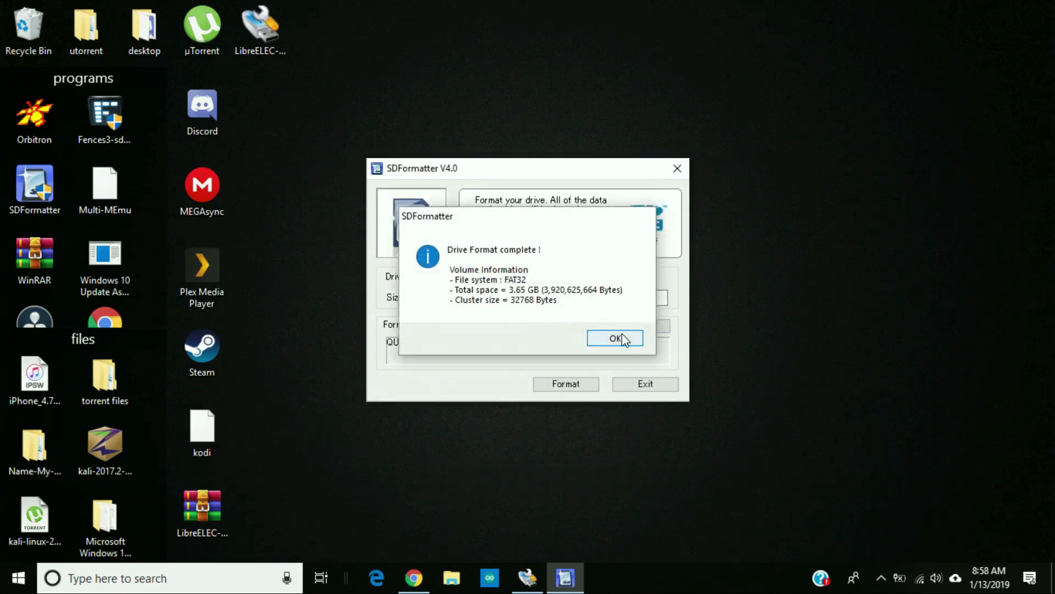
{"action": "left_click", "coordinate": [614, 337]}
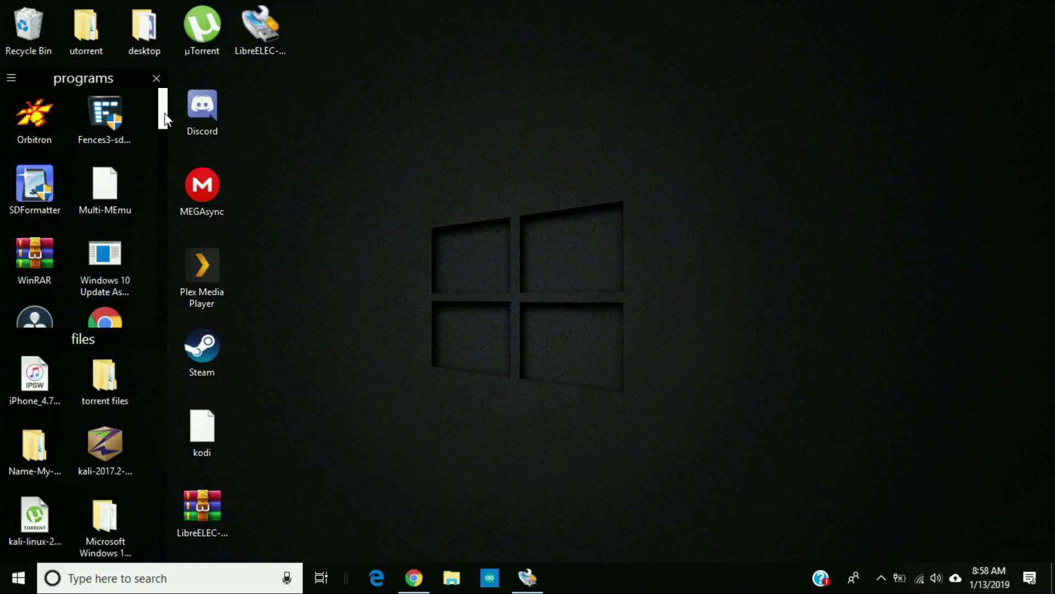
Step: Launch Win32 Disk Imager and load LibreELEC-RPi2.arm-8.2.5.img from the desktop
{"action": "scroll", "scroll_direction": "down", "scroll_amount": 3}
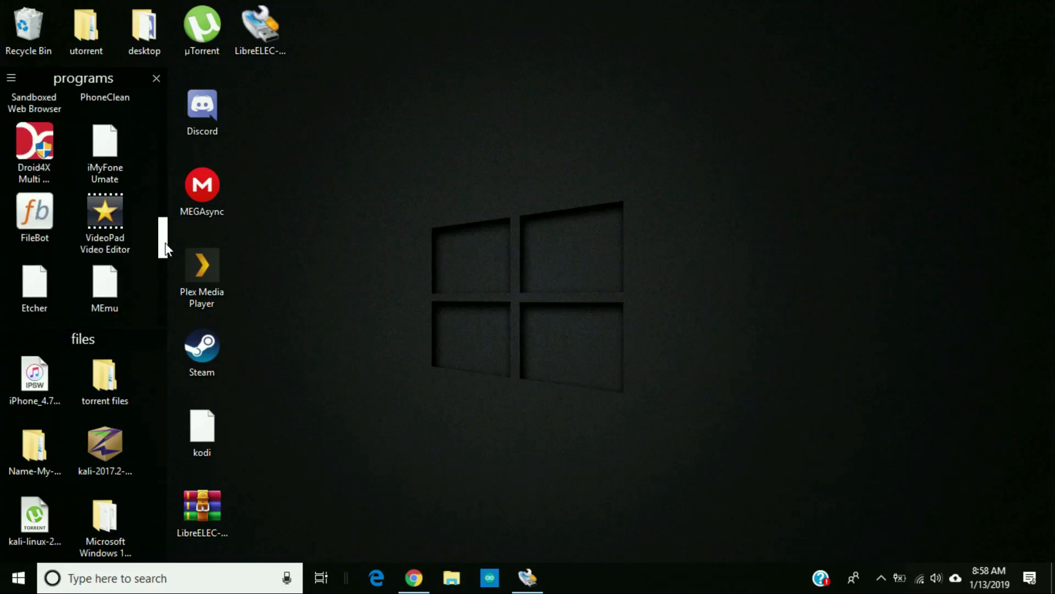
{"action": "scroll", "scroll_direction": "down", "scroll_amount": 3}
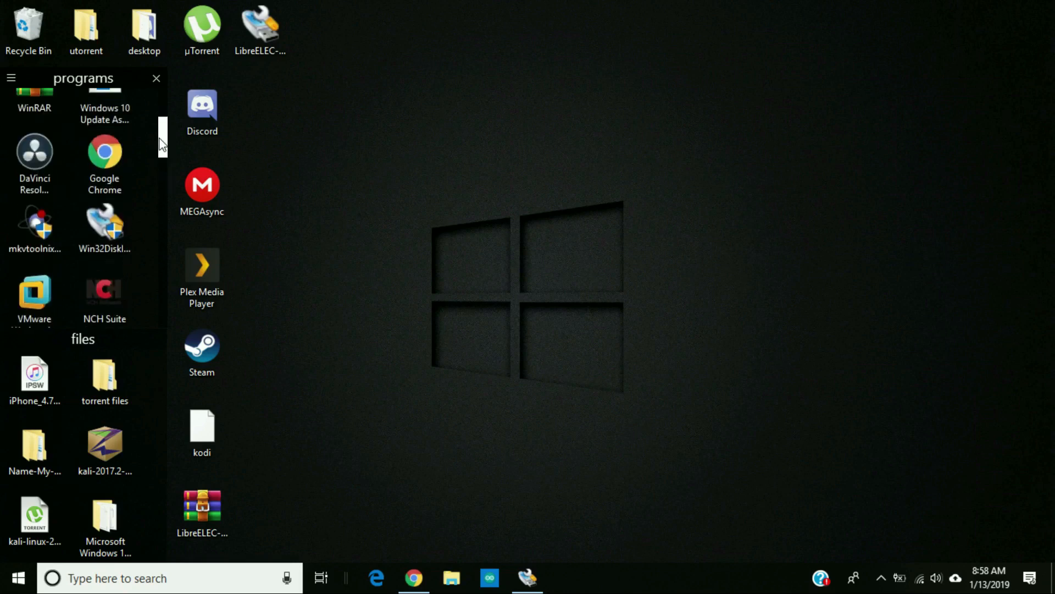
{"action": "double_click", "coordinate": [104, 225]}
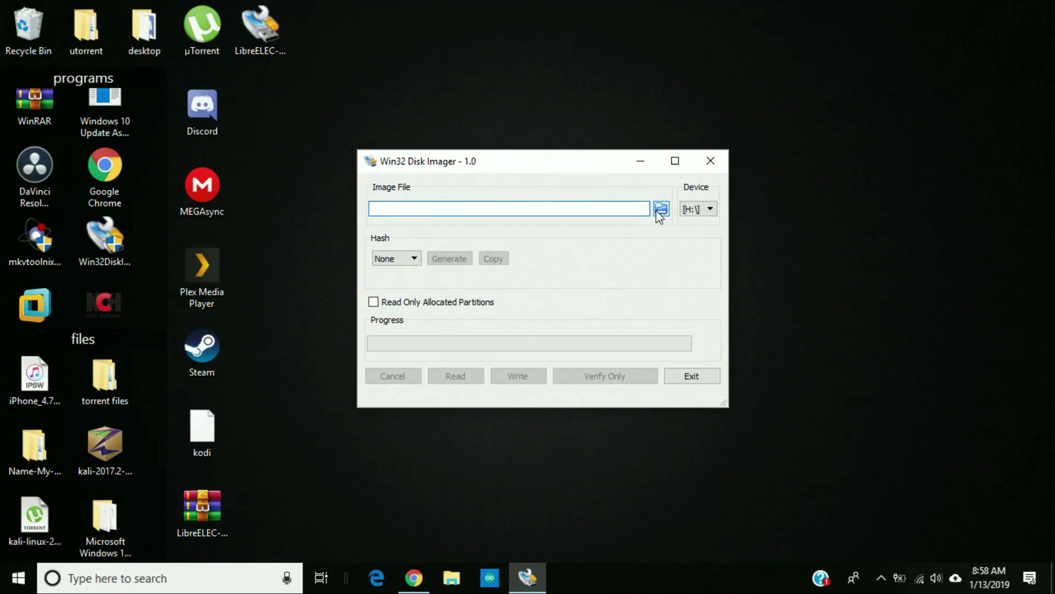
{"action": "left_click", "coordinate": [661, 209]}
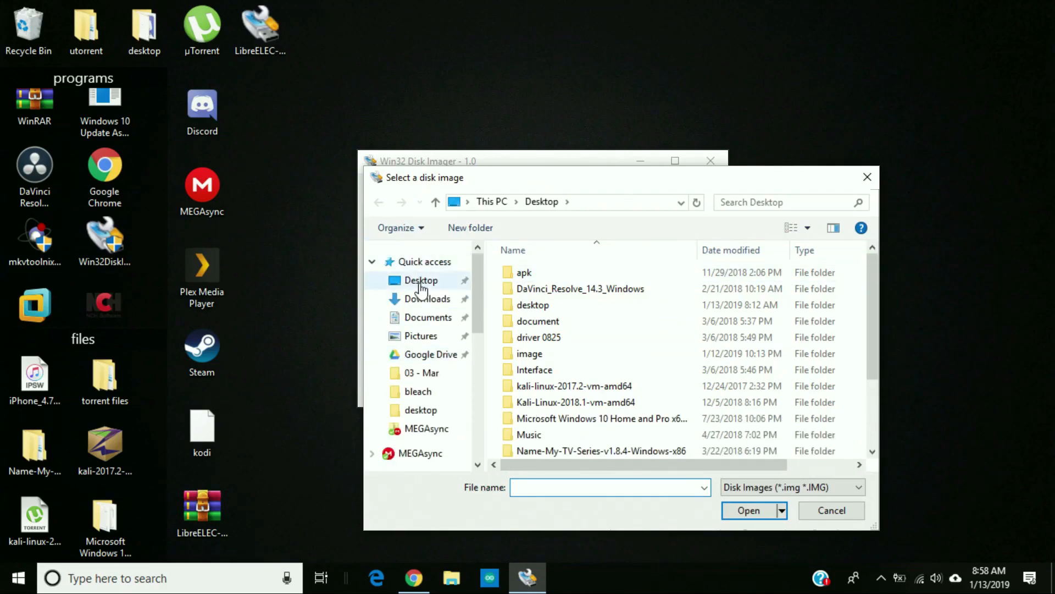
{"action": "left_click", "coordinate": [524, 272]}
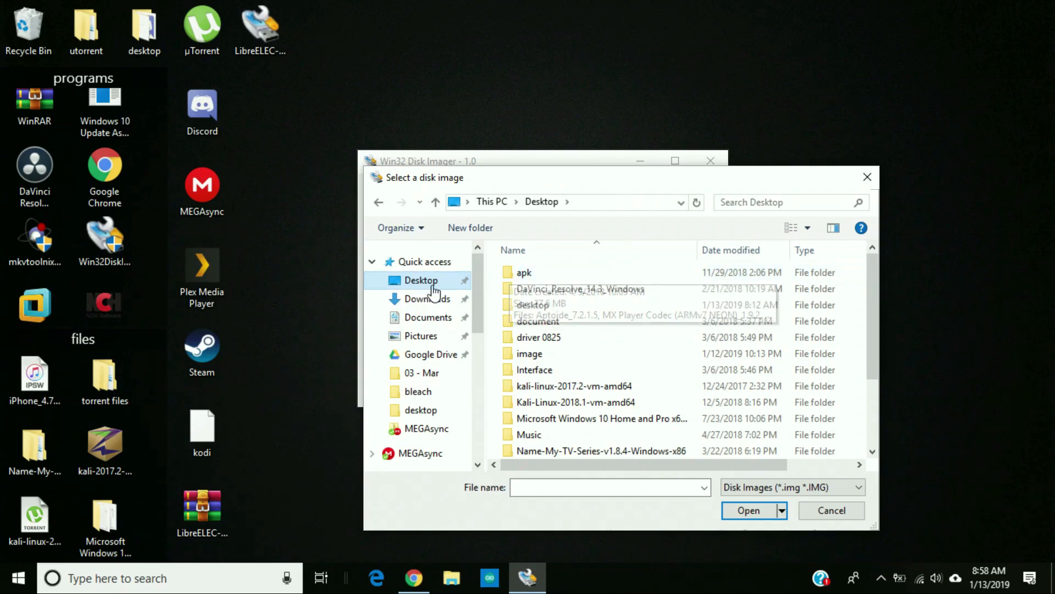
{"action": "left_click", "coordinate": [568, 448]}
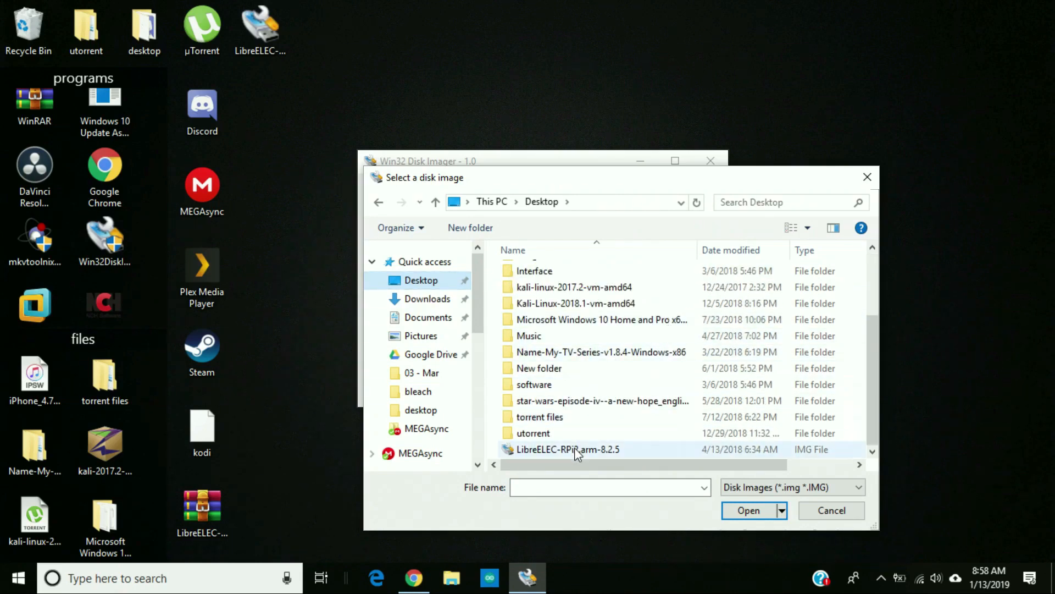
{"action": "left_click", "coordinate": [567, 448]}
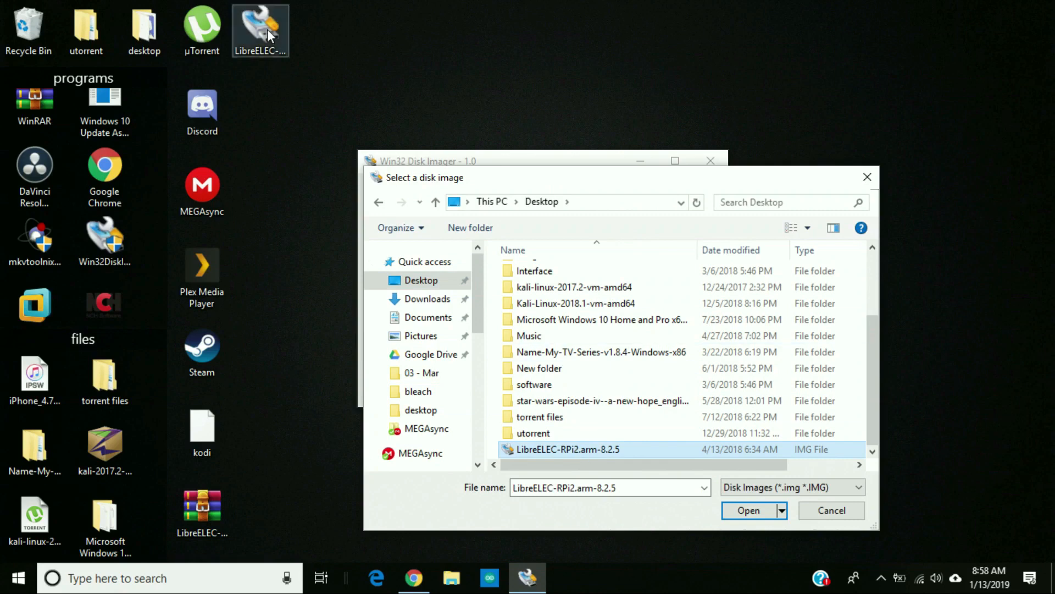
{"action": "left_click", "coordinate": [832, 510]}
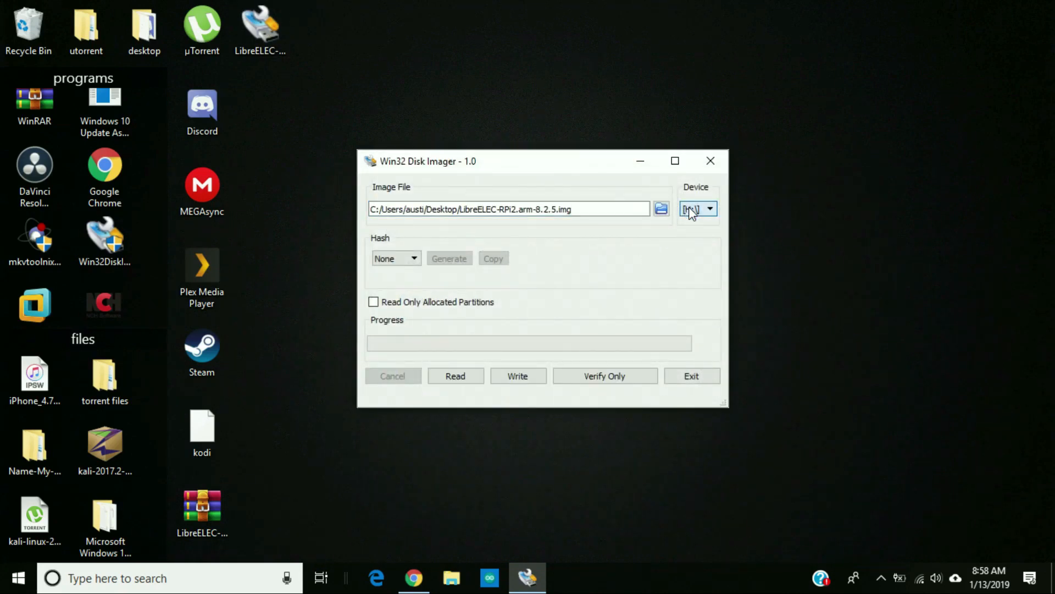
Step: Start writing the image to the H: drive, accepting the overwrite warning
{"action": "left_click", "coordinate": [518, 376]}
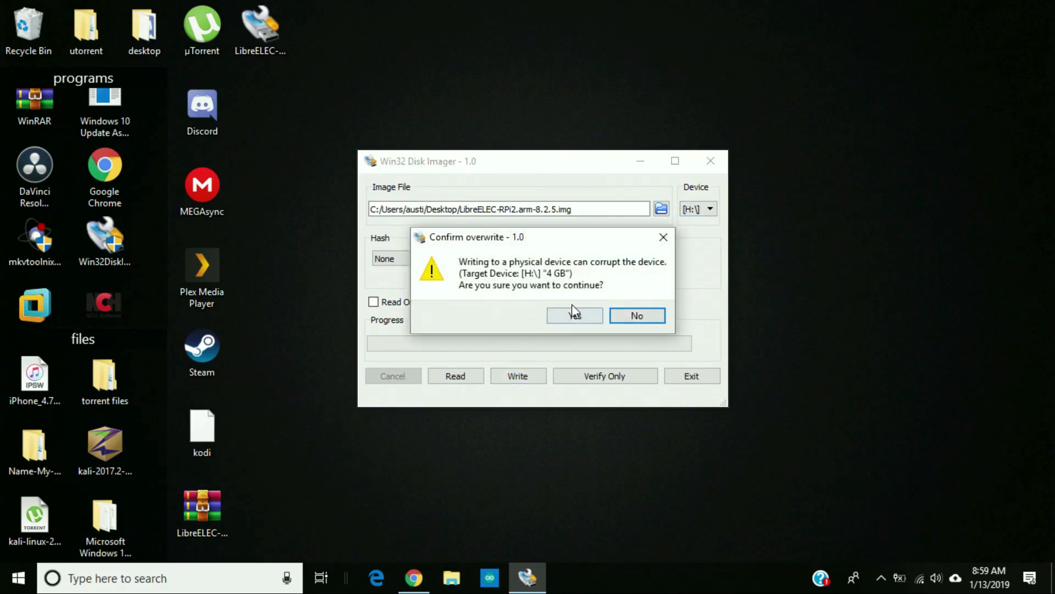
{"action": "left_click", "coordinate": [573, 316]}
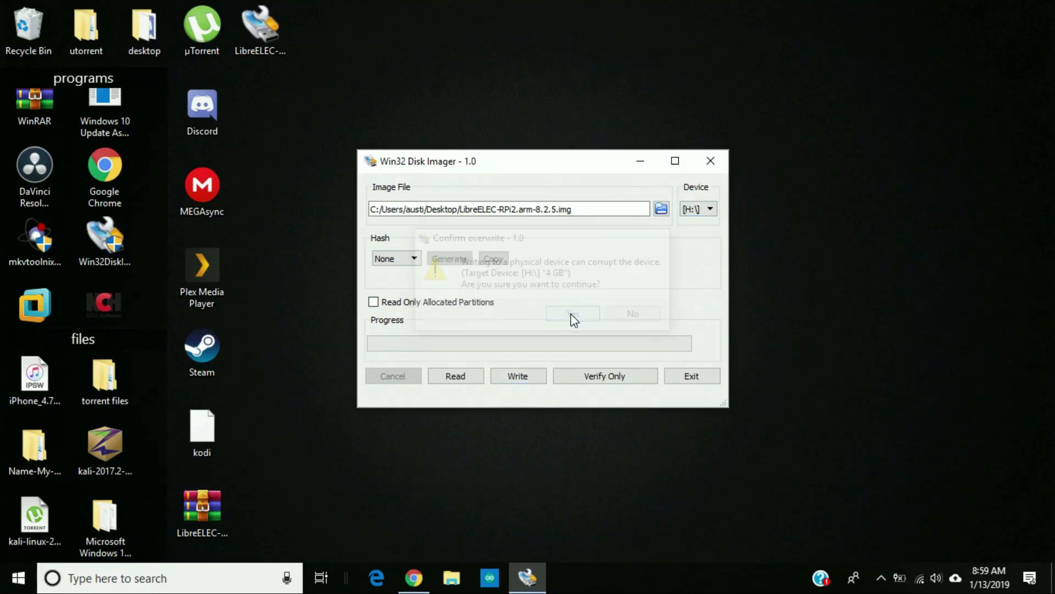
Step: Let the image write to the H: card run to completion
{"action": "left_click", "coordinate": [571, 313]}
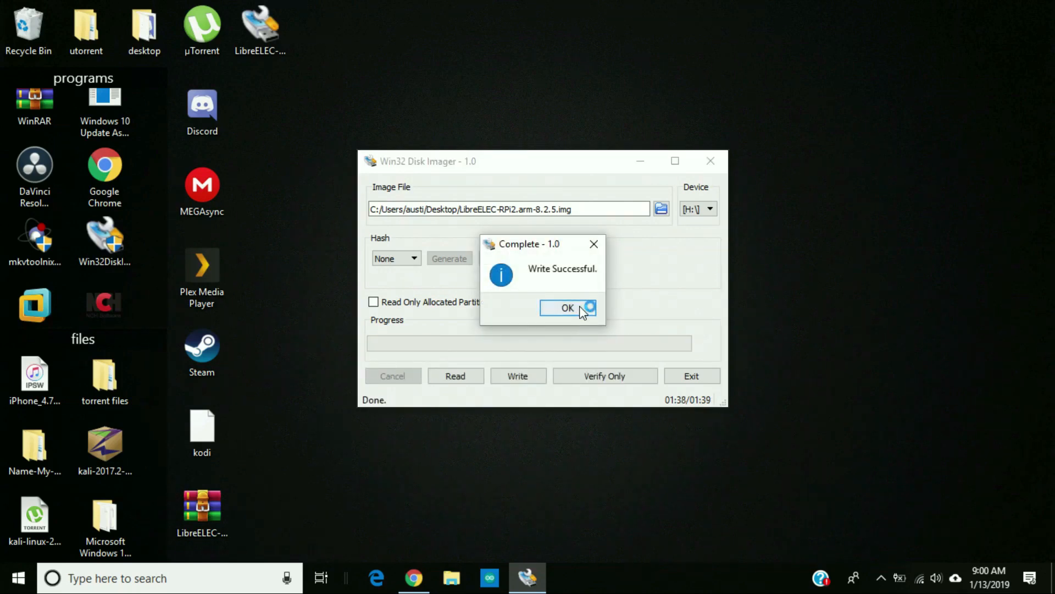
Step: Acknowledge the successful write and cancel the insert-disk prompt for drive F:
{"action": "left_click", "coordinate": [567, 308]}
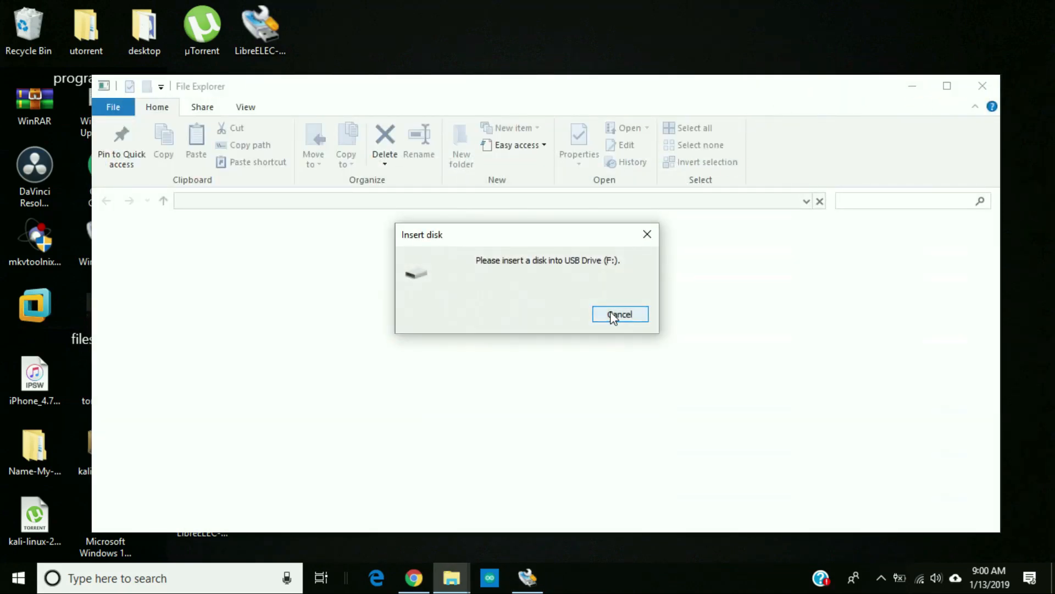
{"action": "left_click", "coordinate": [619, 315]}
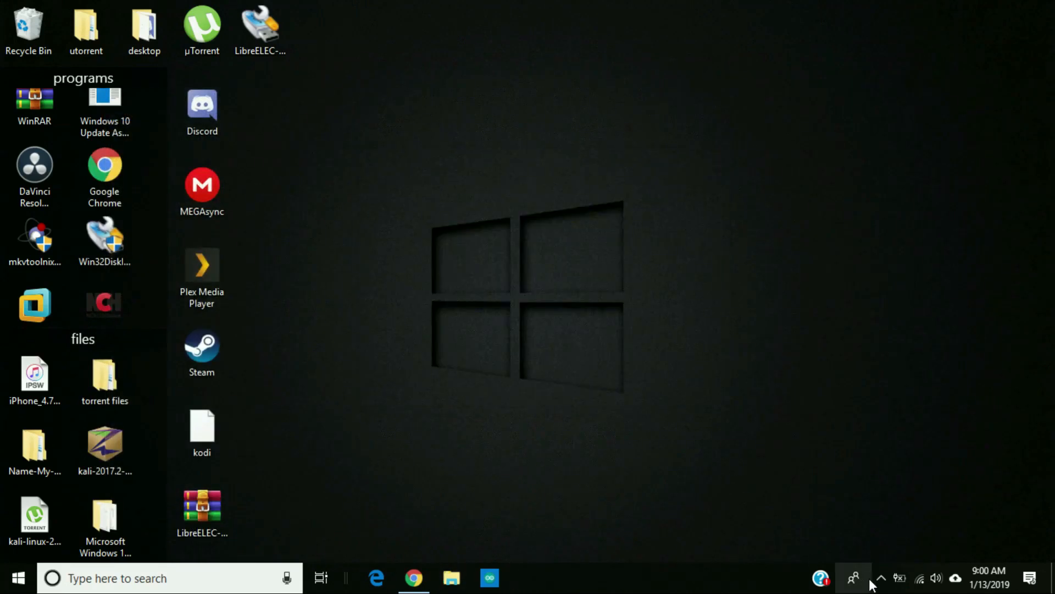
Step: Boot the Raspberry Pi from the new card into the LibreELEC welcome wizard
{"action": "left_click", "coordinate": [853, 577]}
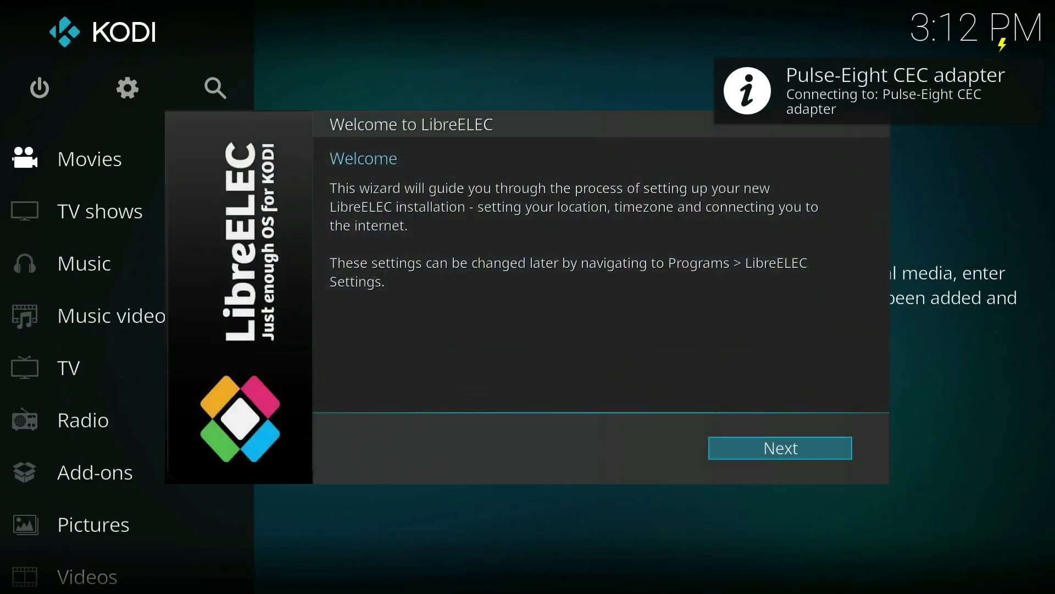
{"action": "mouse_move", "coordinate": [80, 138]}
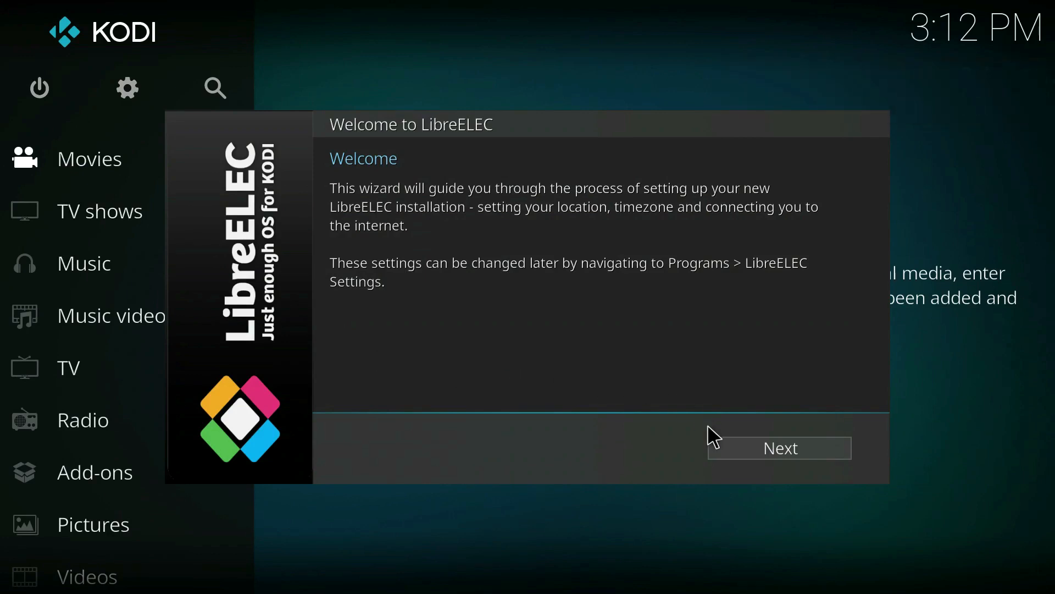
Step: Step through the wizard keeping hostname LibreELEC, skipping Wi-Fi, with SSH and Samba enabled
{"action": "left_click", "coordinate": [778, 447]}
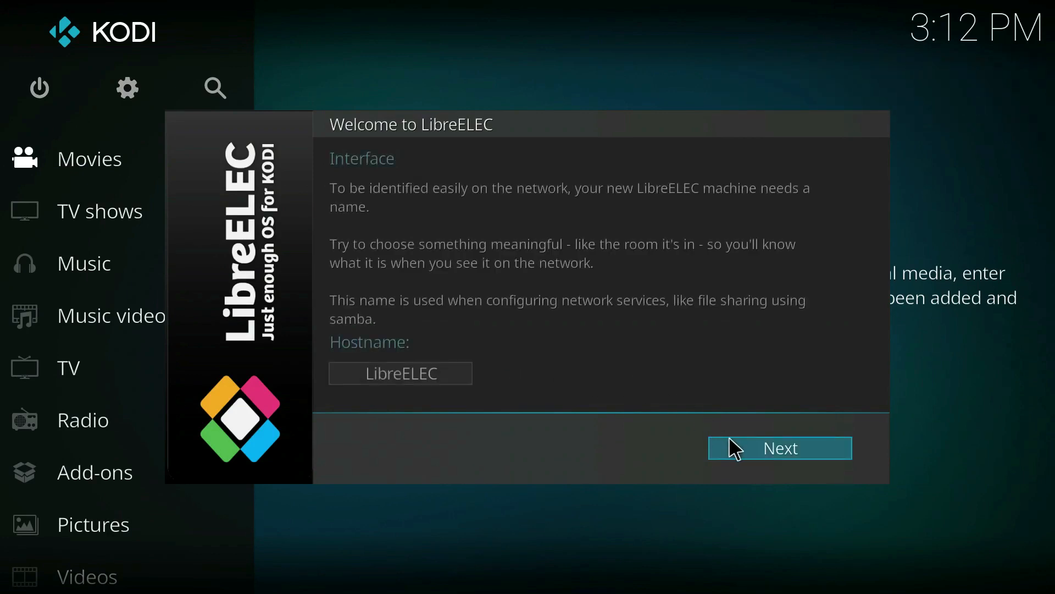
{"action": "left_click", "coordinate": [778, 447]}
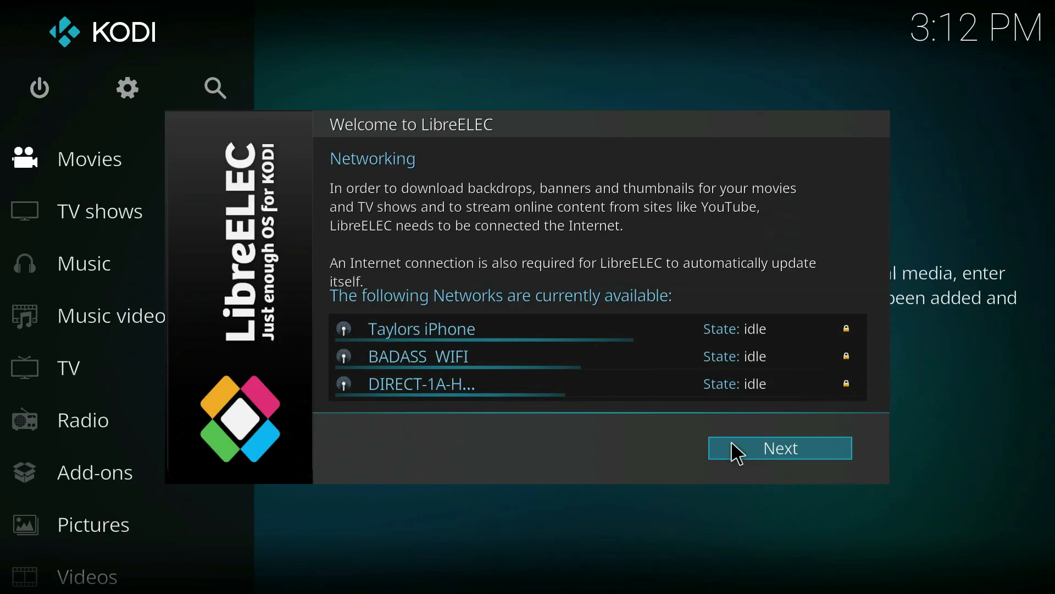
{"action": "left_click", "coordinate": [779, 447]}
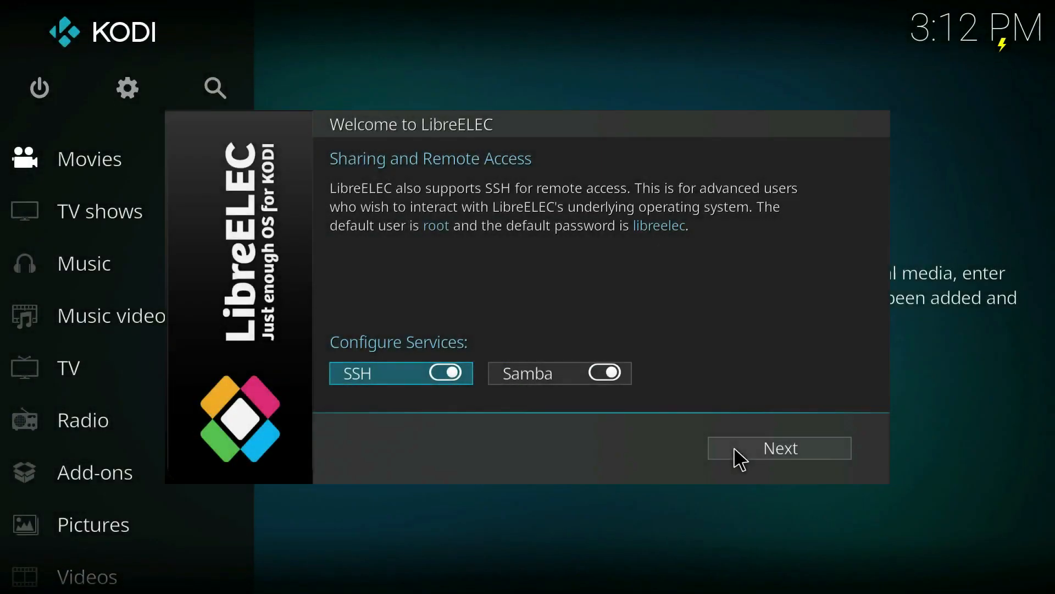
{"action": "left_click", "coordinate": [779, 447]}
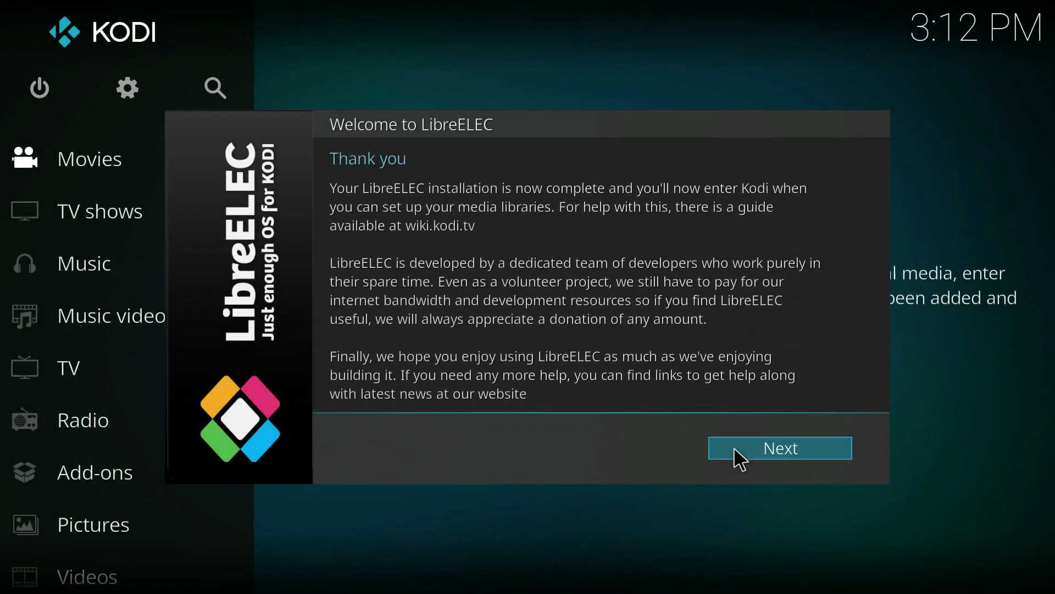
{"action": "left_click", "coordinate": [780, 447]}
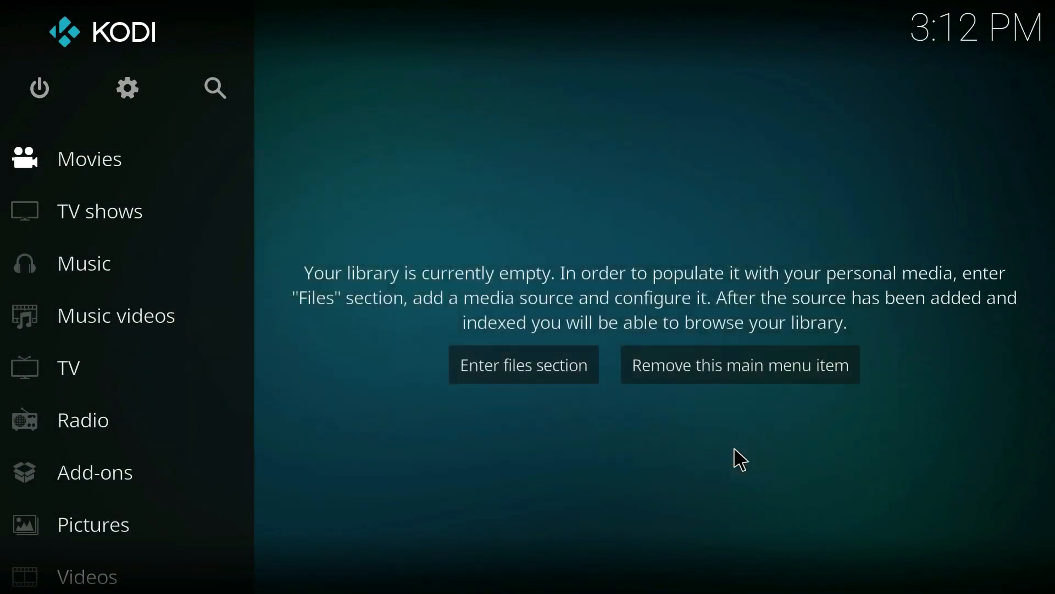
{"action": "mouse_move", "coordinate": [187, 140]}
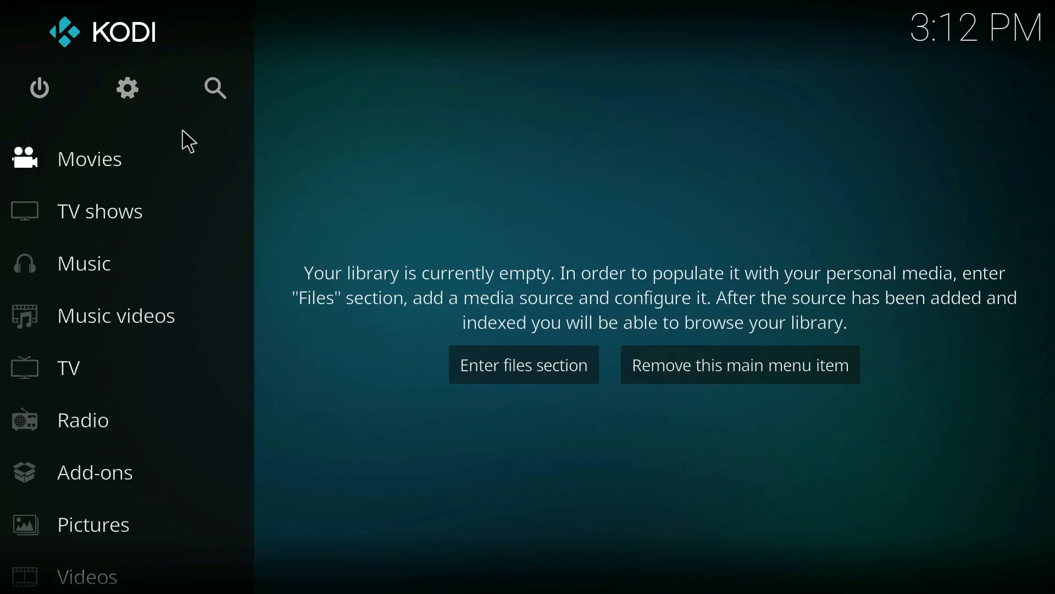
Step: Turn on the tethered wireless access point in the LibreELEC network settings
{"action": "left_click", "coordinate": [128, 88]}
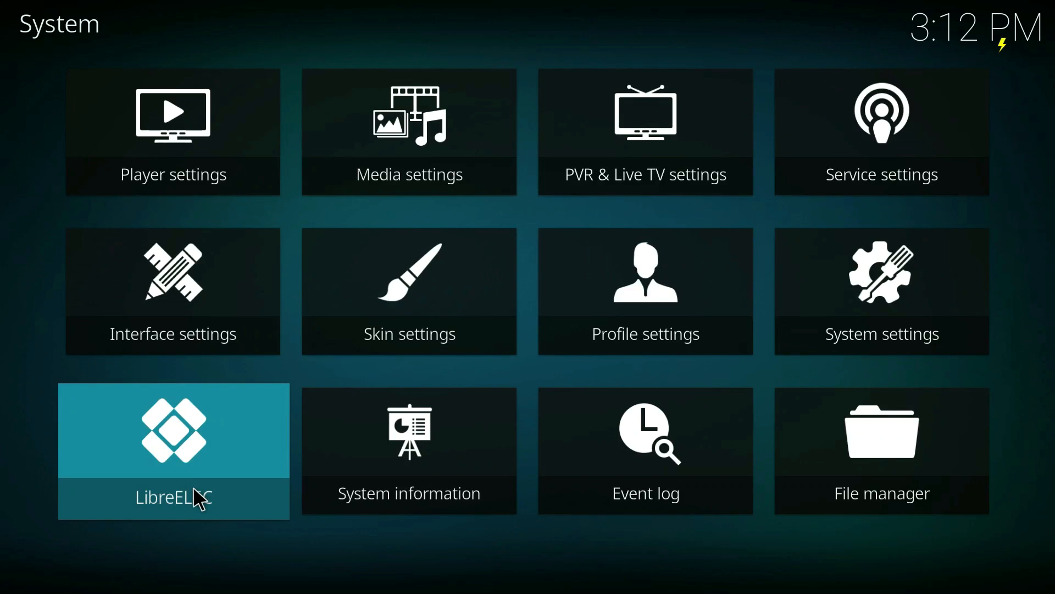
{"action": "left_click", "coordinate": [172, 450]}
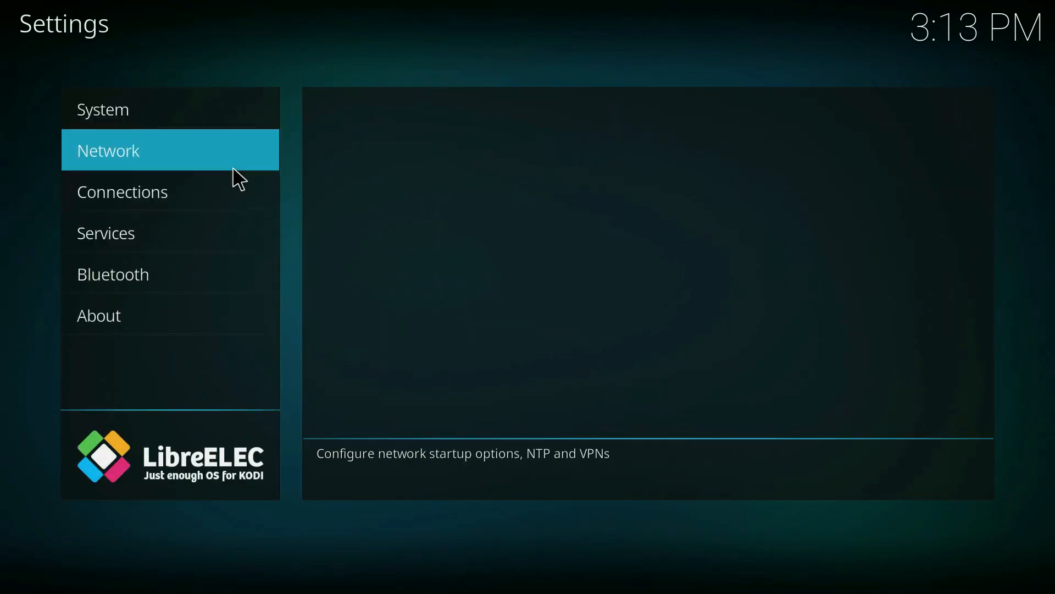
{"action": "left_click", "coordinate": [107, 151]}
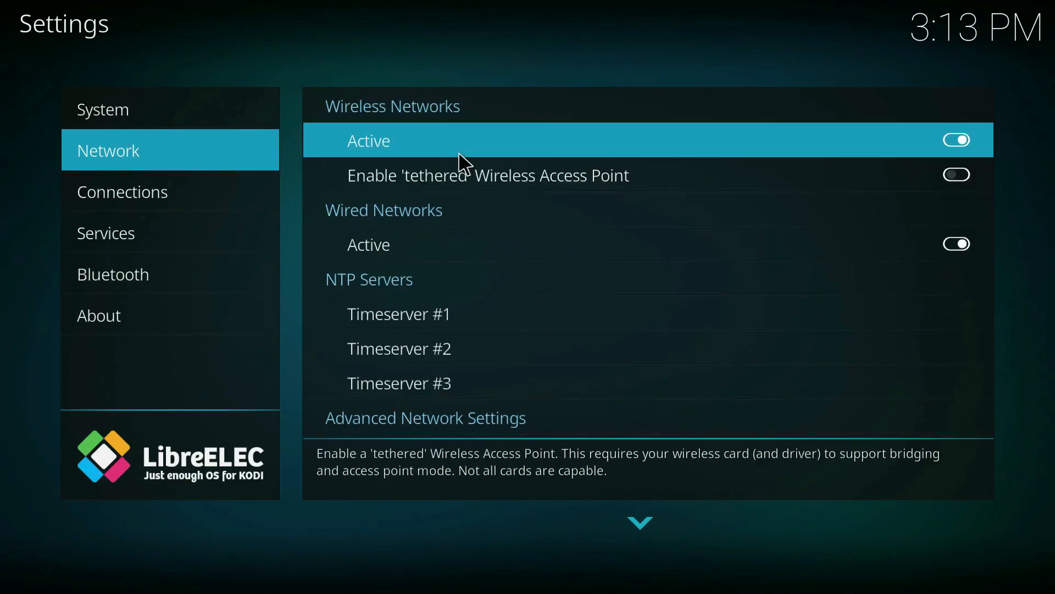
{"action": "mouse_move", "coordinate": [989, 185]}
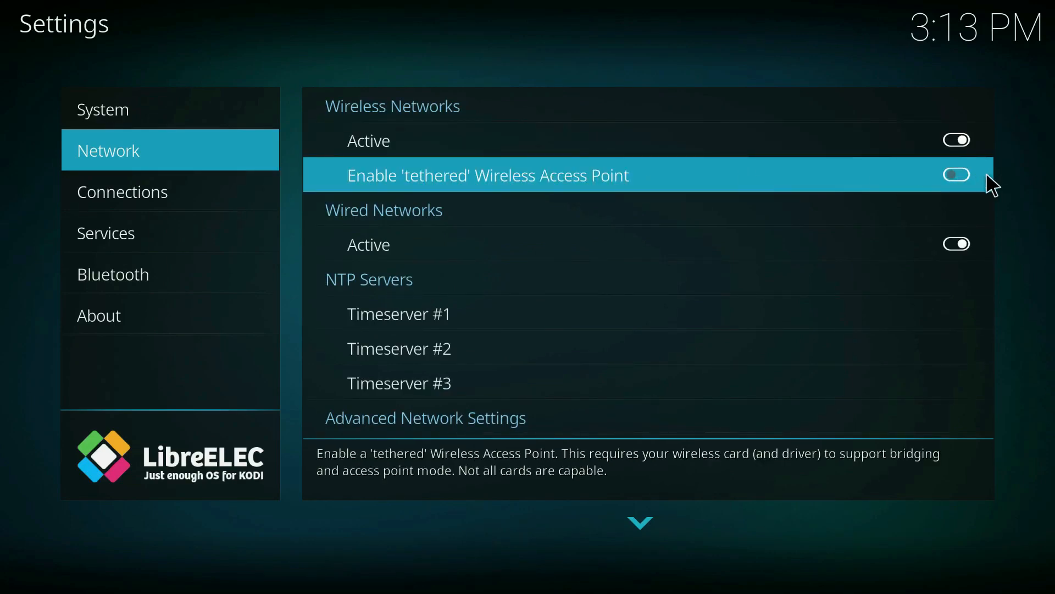
{"action": "left_click", "coordinate": [956, 175]}
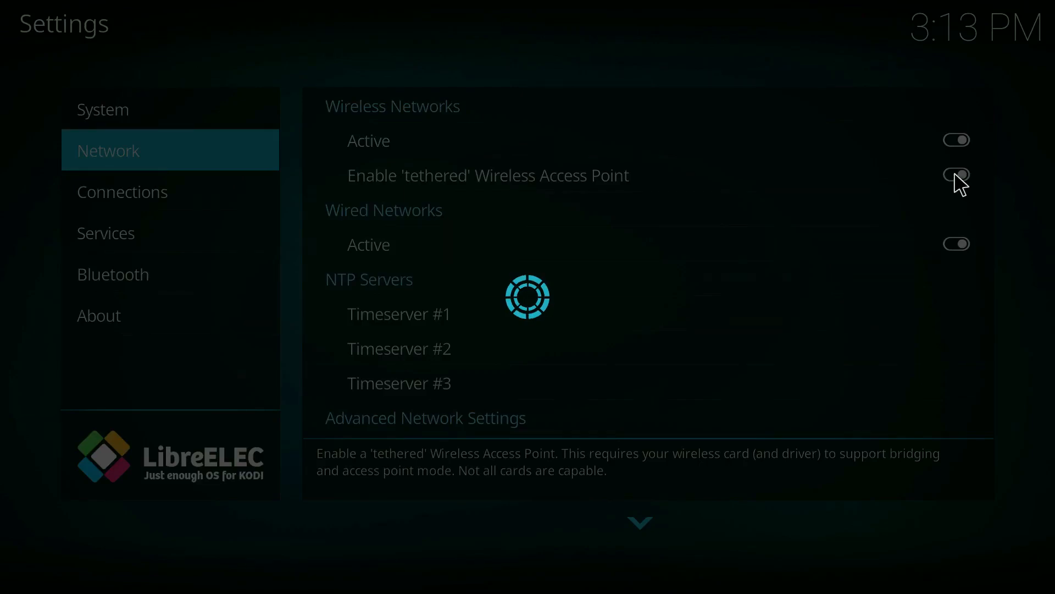
Step: Confirm SSID LibreELEC-AP and passphrase raspberry, then move to the Services page
{"action": "left_click", "coordinate": [956, 175]}
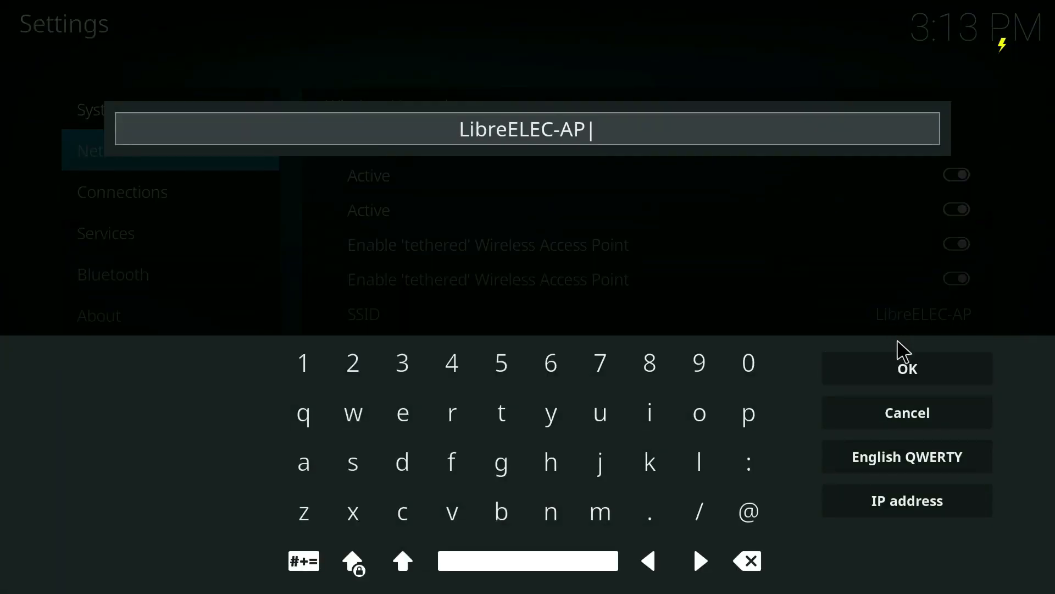
{"action": "left_click", "coordinate": [906, 369]}
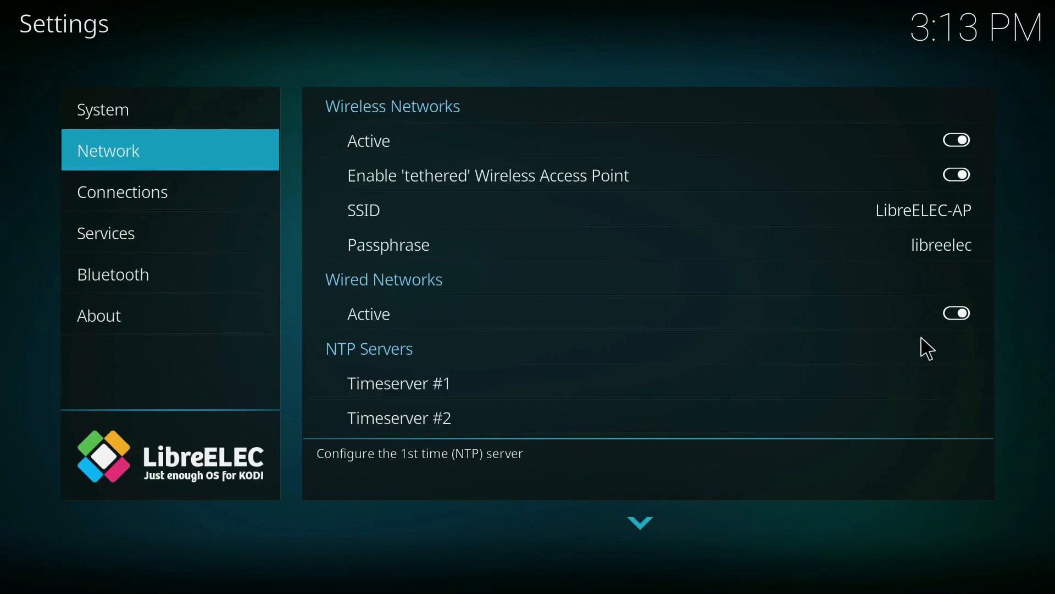
{"action": "mouse_move", "coordinate": [914, 252]}
{"action": "type", "text": "raspberry"}
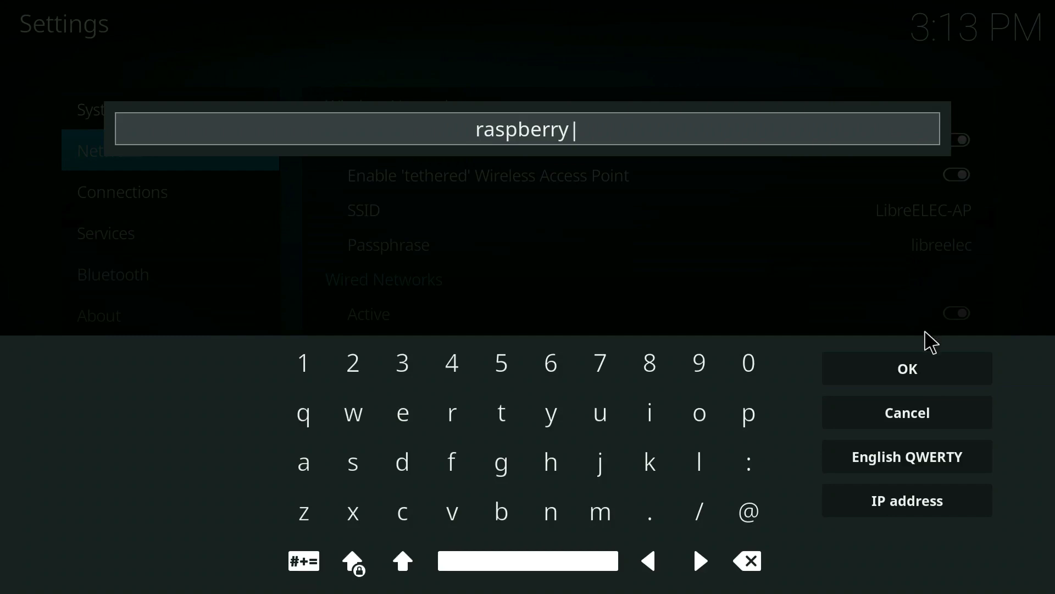
{"action": "left_click", "coordinate": [906, 368]}
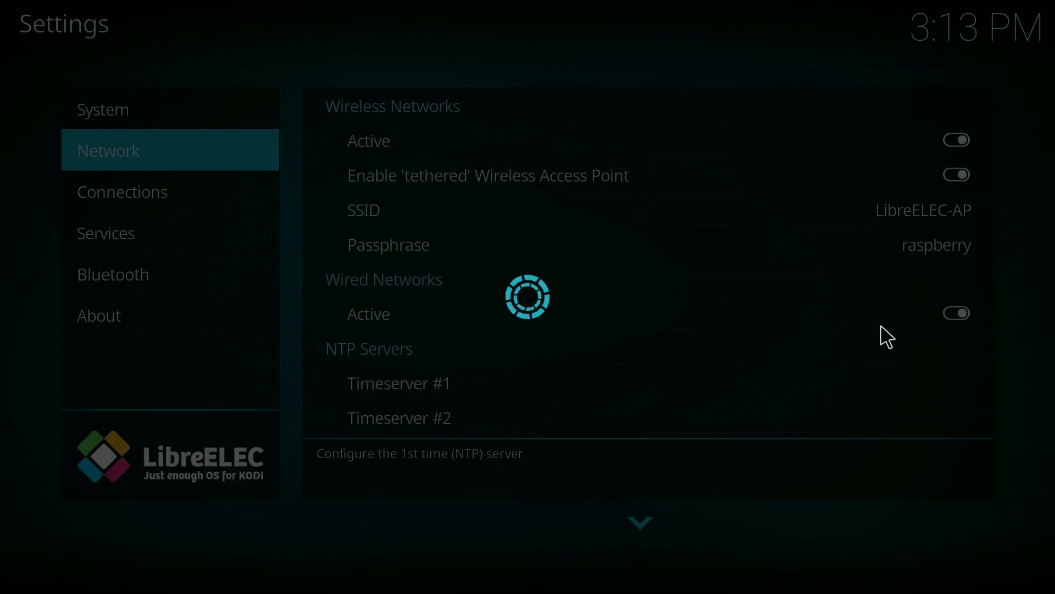
{"action": "mouse_move", "coordinate": [856, 303]}
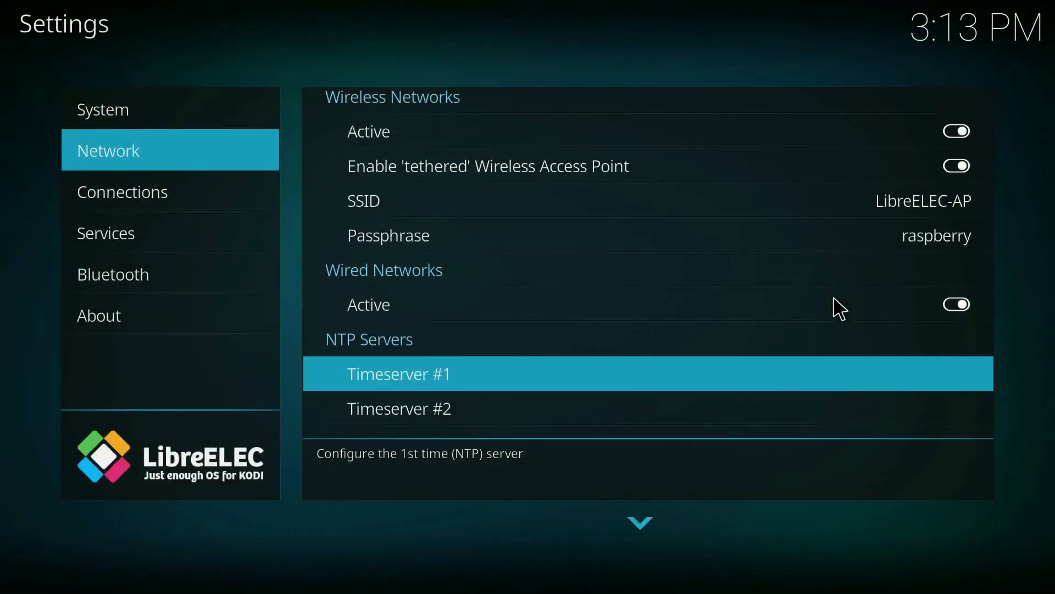
{"action": "scroll", "scroll_direction": "down", "scroll_amount": 3}
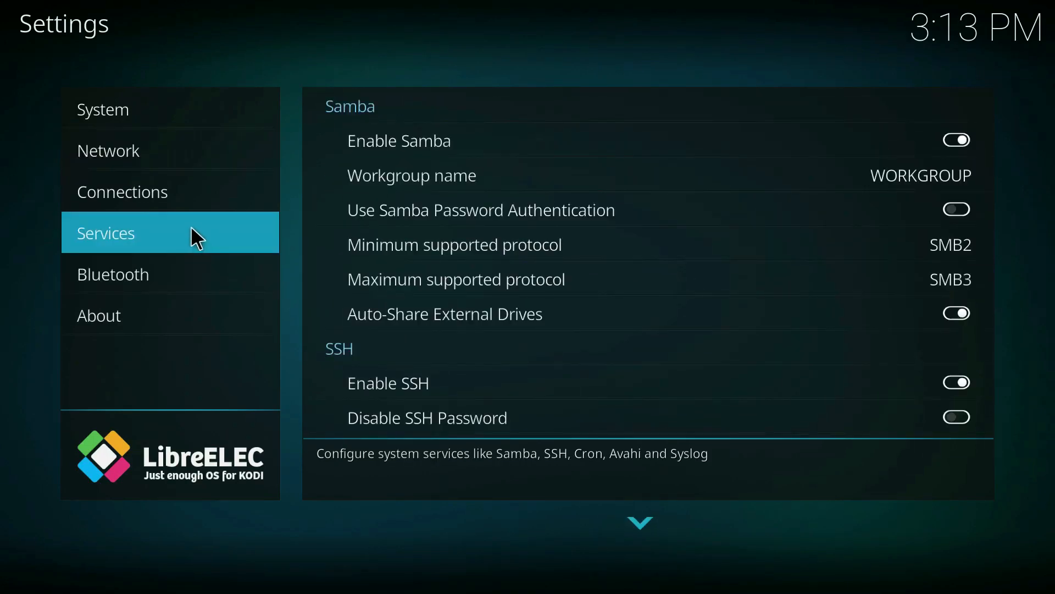
{"action": "mouse_move", "coordinate": [454, 244]}
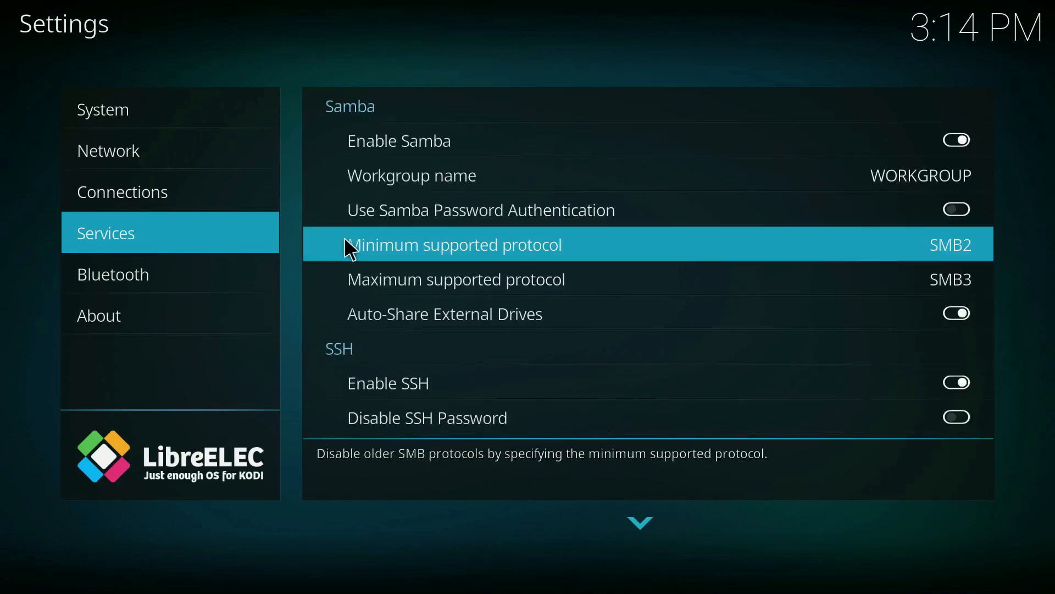
{"action": "mouse_move", "coordinate": [888, 226]}
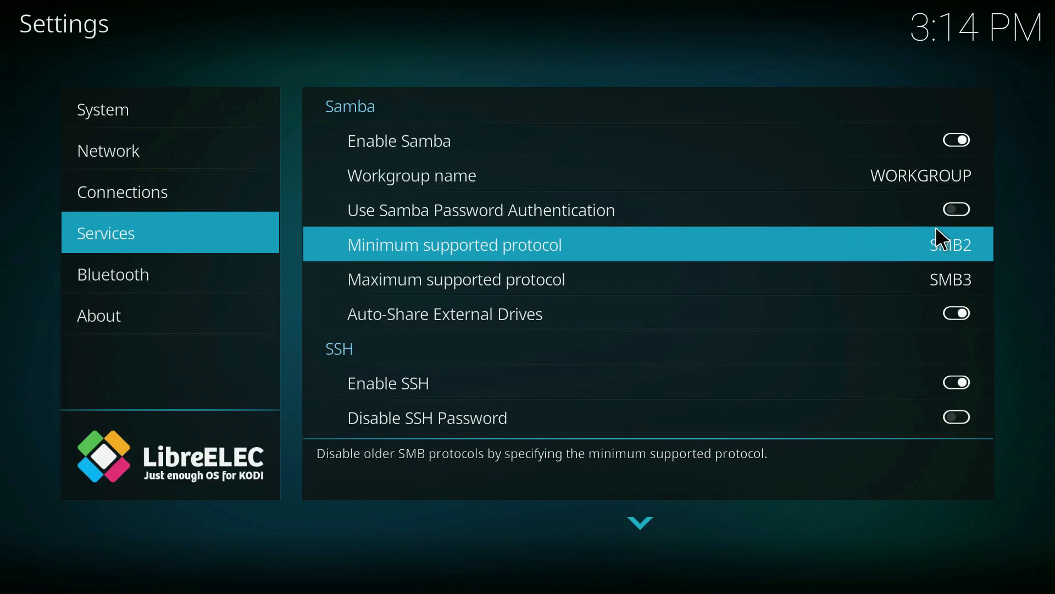
Step: Switch on Samba password authentication, then leave the settings for the Kodi home screen
{"action": "scroll", "scroll_direction": "down", "scroll_amount": 3}
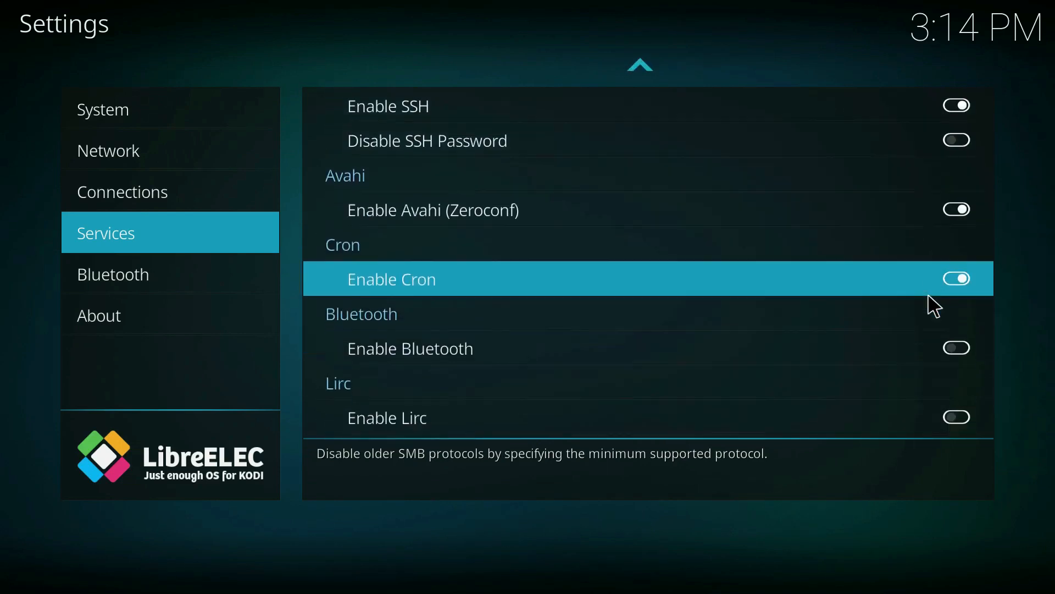
{"action": "scroll", "scroll_direction": "up", "scroll_amount": 3}
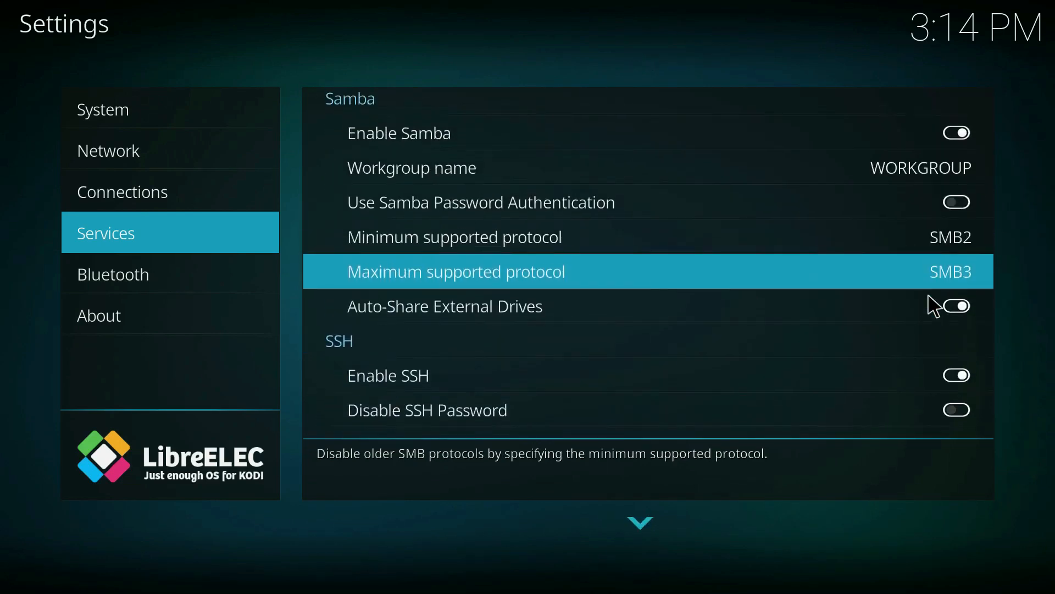
{"action": "key", "text": "Down"}
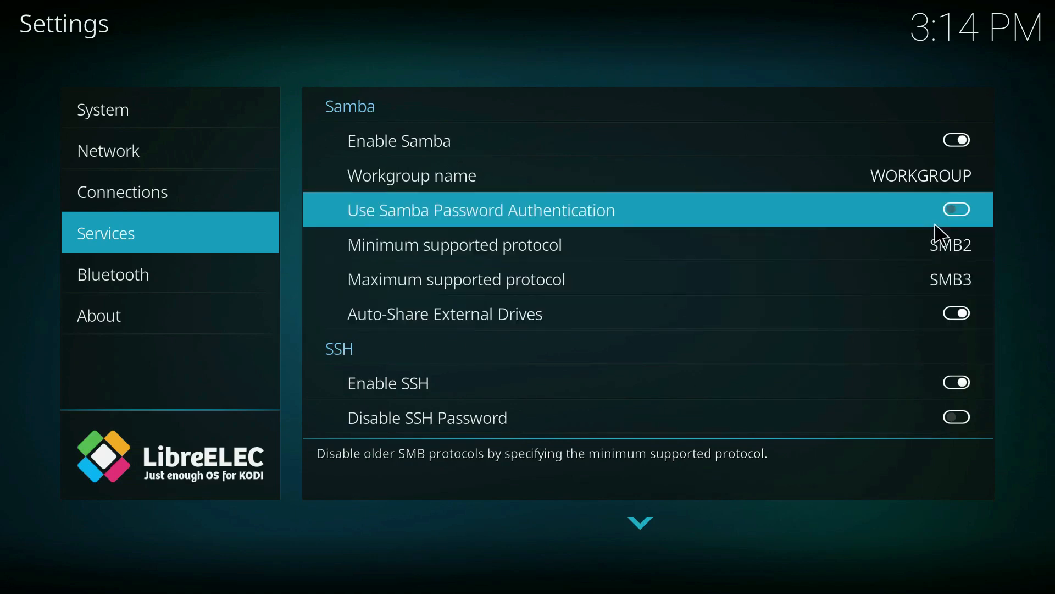
{"action": "left_click", "coordinate": [955, 209]}
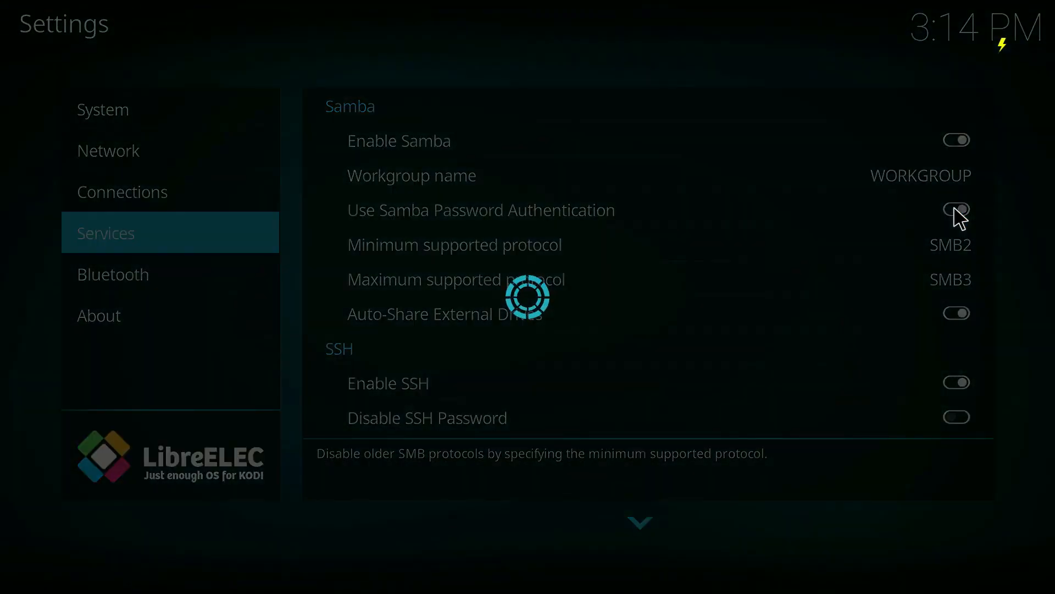
{"action": "left_click", "coordinate": [955, 209]}
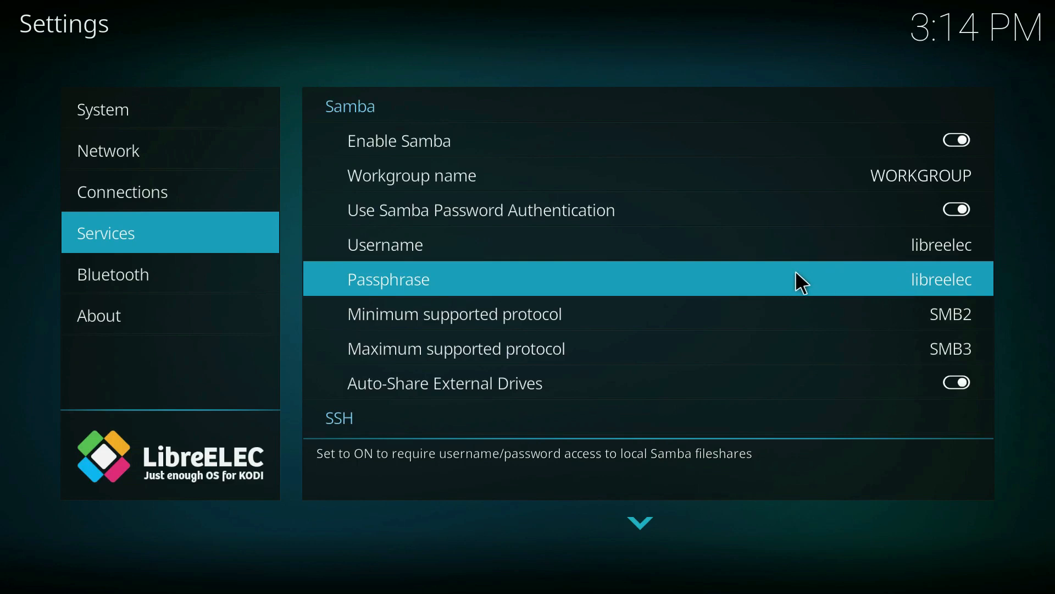
{"action": "mouse_move", "coordinate": [706, 476]}
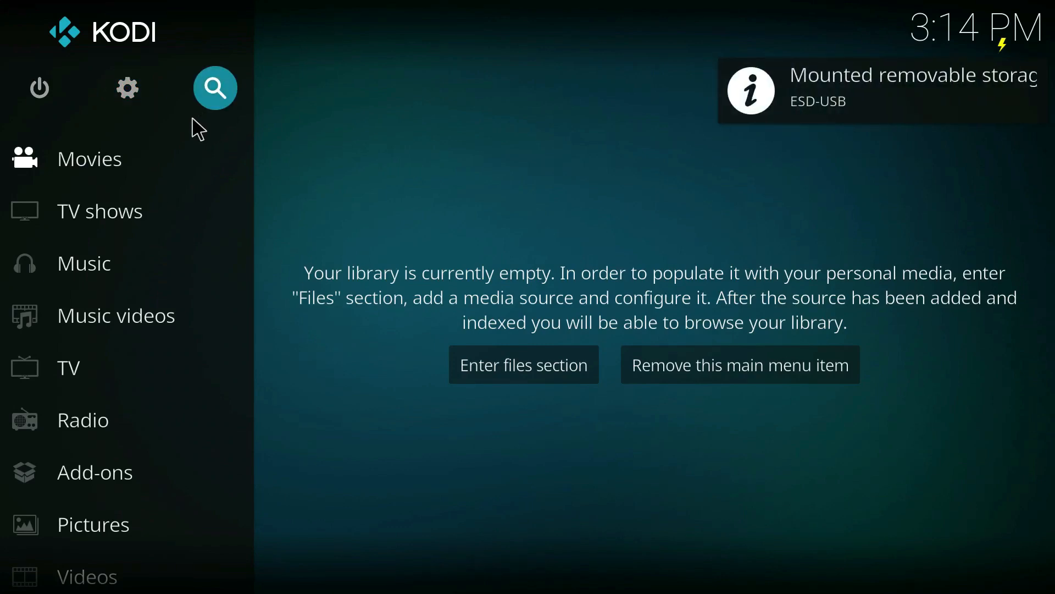
Step: Play COSTA RICA IN 4K 60fps HDR (ULTRA HD).mp4 from the ESD-USB source in Videos
{"action": "left_click", "coordinate": [524, 364]}
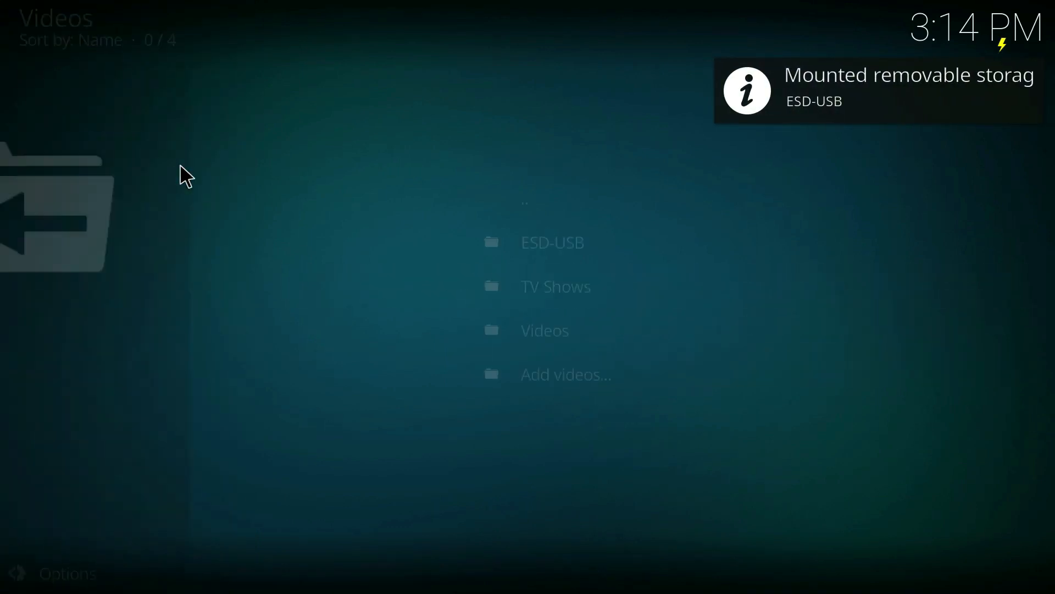
{"action": "left_click", "coordinate": [552, 242]}
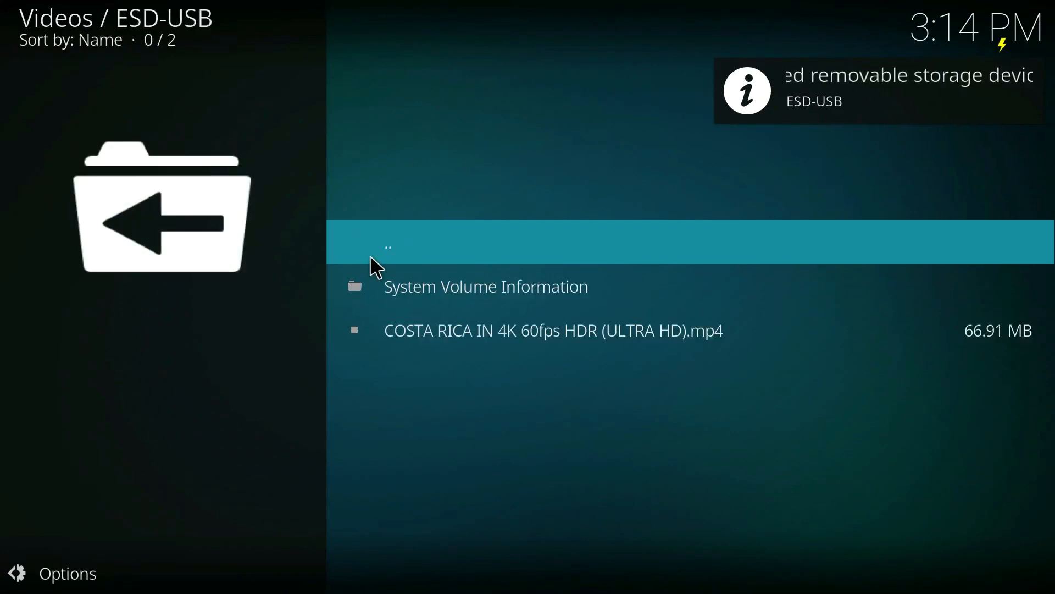
{"action": "left_click", "coordinate": [552, 330]}
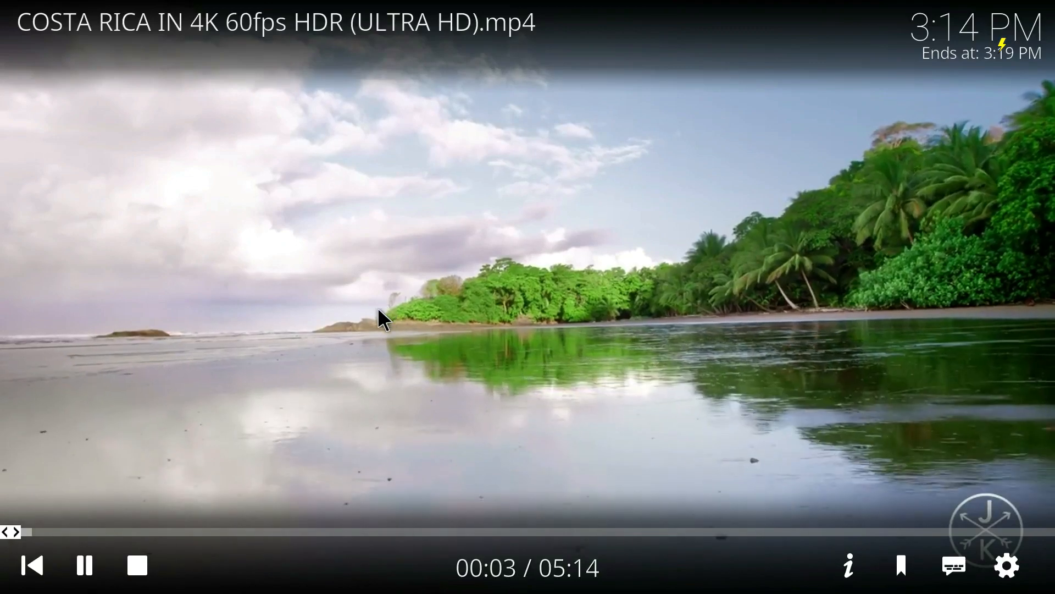
{"action": "mouse_move", "coordinate": [138, 367]}
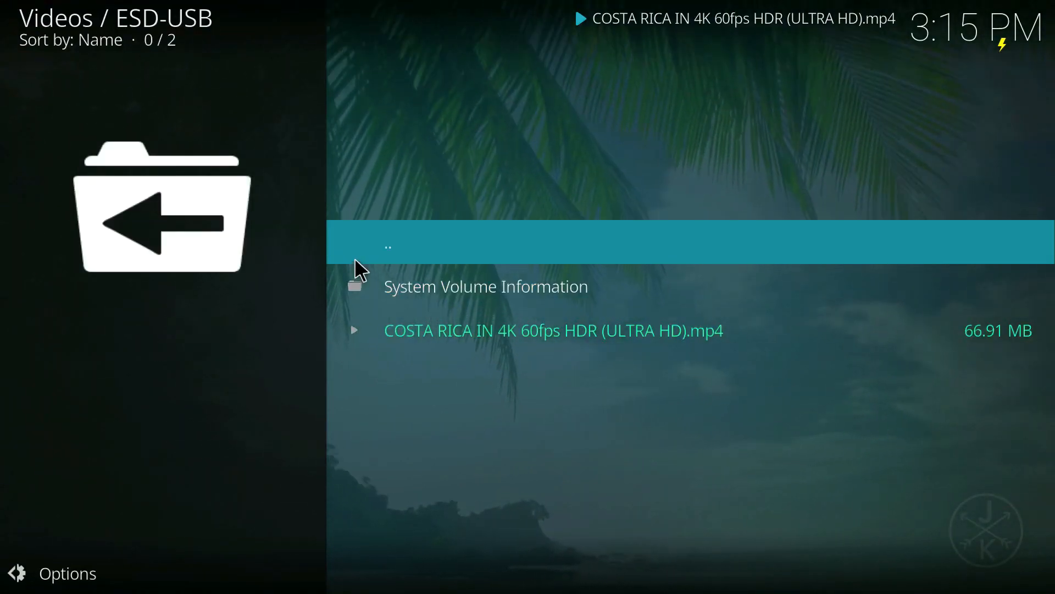
{"action": "double_click", "coordinate": [552, 329]}
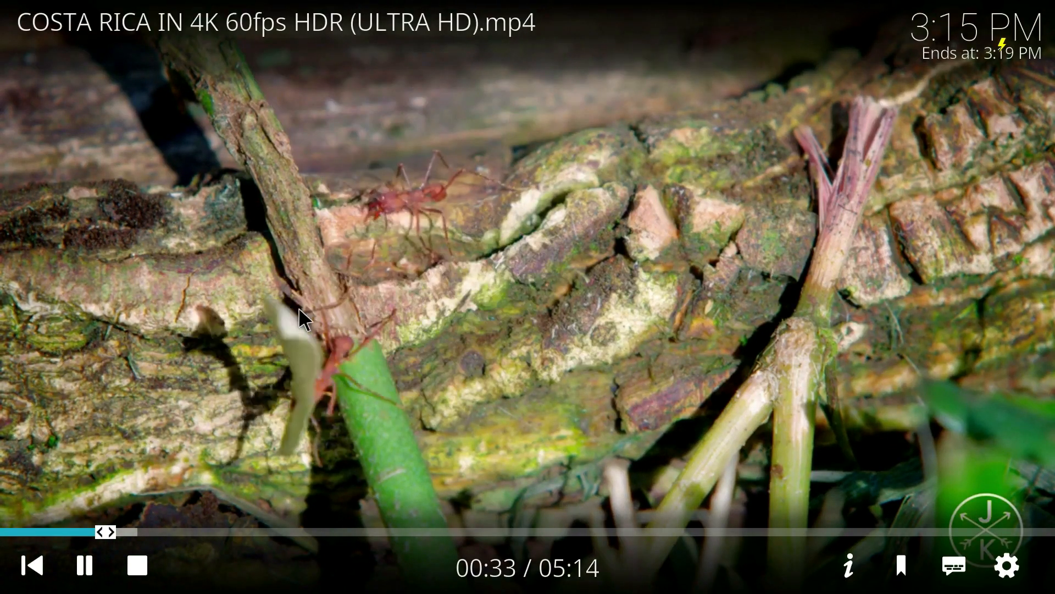
{"action": "left_click", "coordinate": [134, 565]}
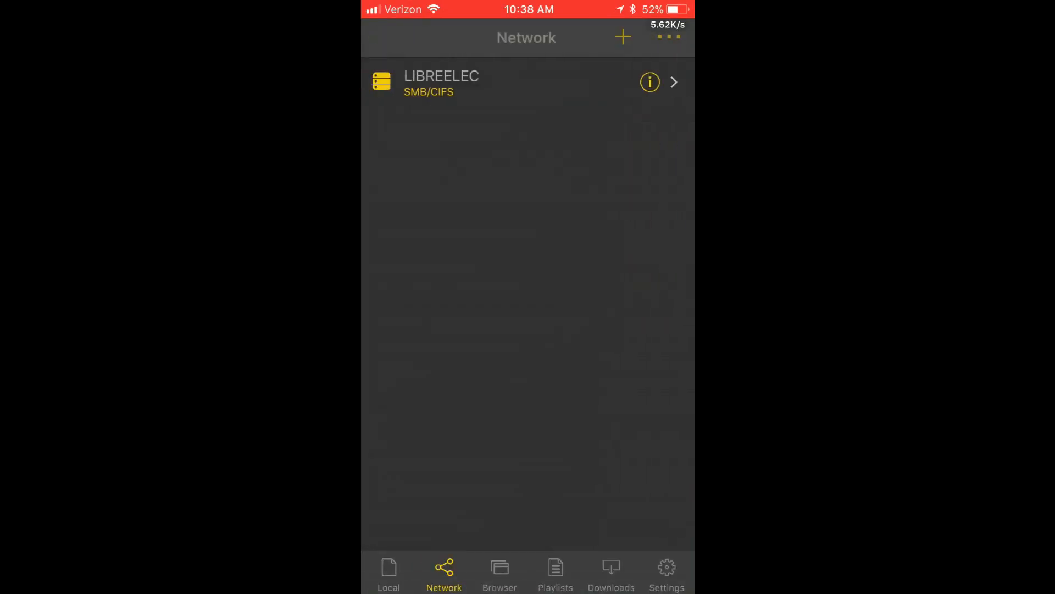
Step: Bring up the connection details of the LIBREELEC SMB/CIFS entry
{"action": "left_click", "coordinate": [623, 37]}
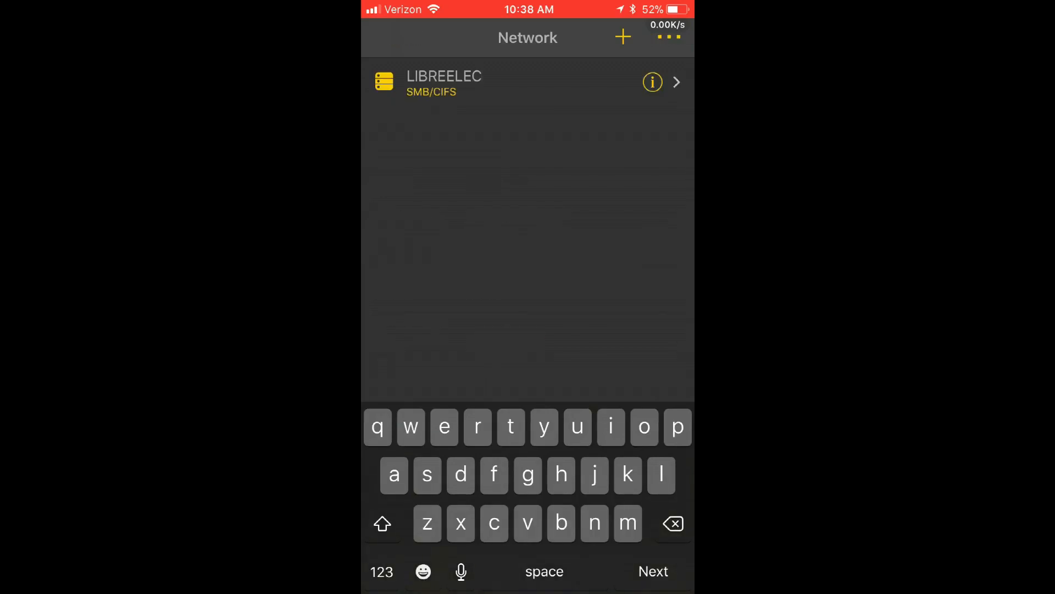
{"action": "left_click", "coordinate": [621, 37]}
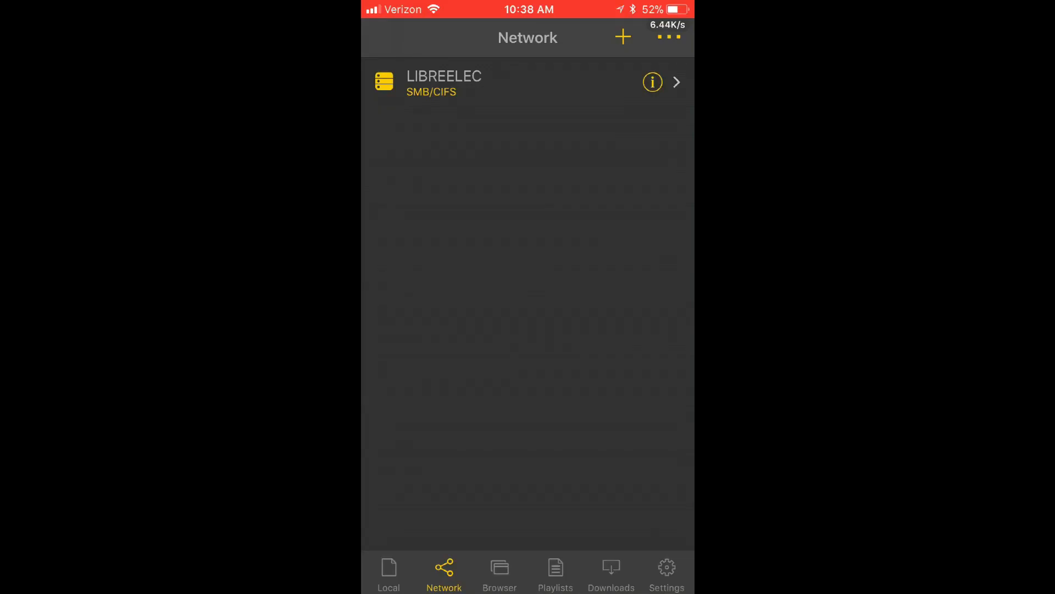
{"action": "left_click", "coordinate": [651, 81]}
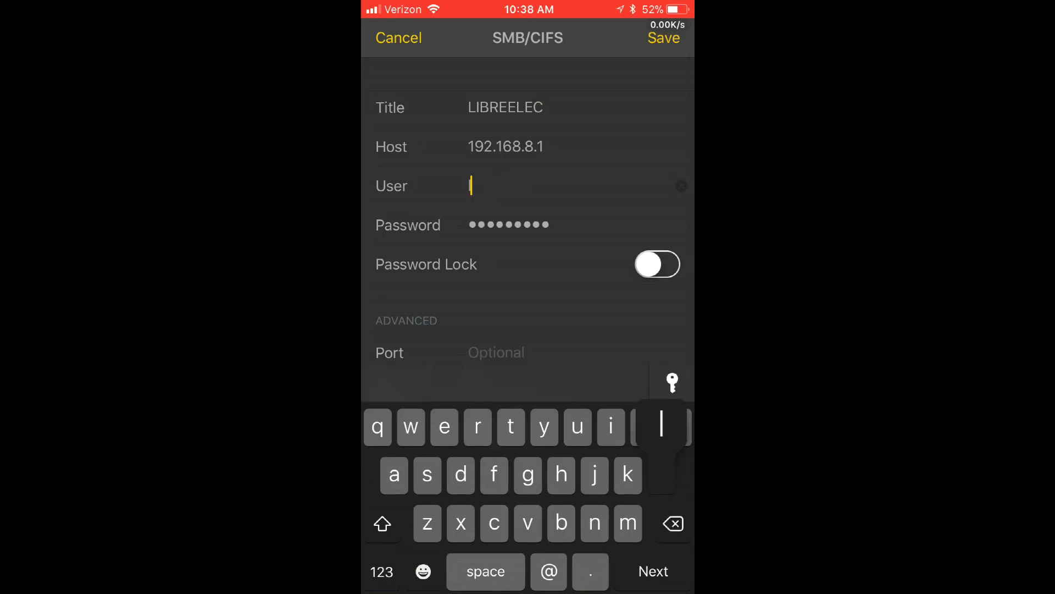
Step: Enter user libreelec and its password for the LIBREELEC connection and save it
{"action": "type", "text": "librr"}
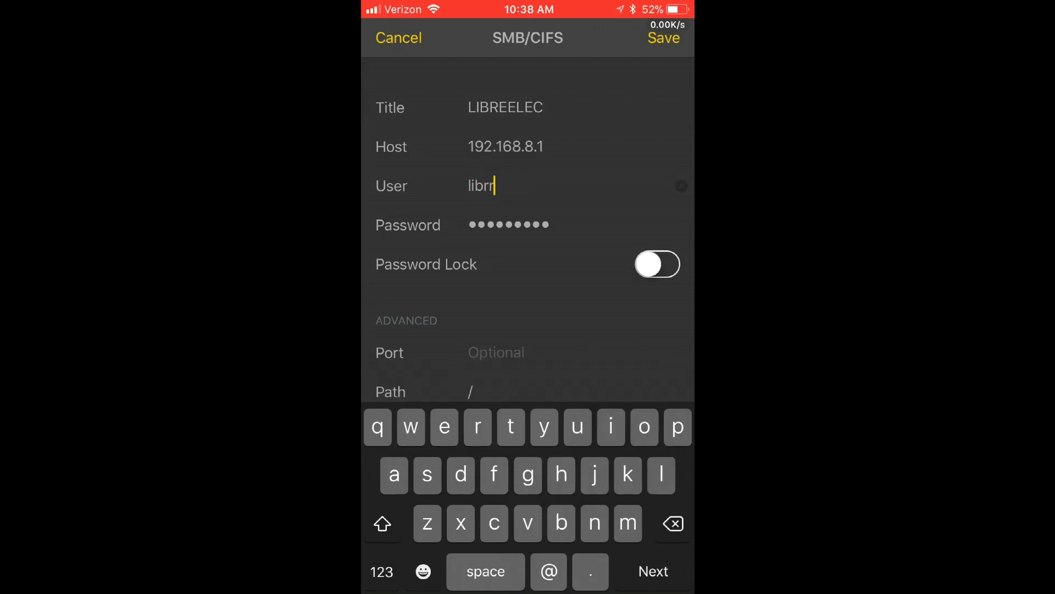
{"action": "type", "text": "eelec"}
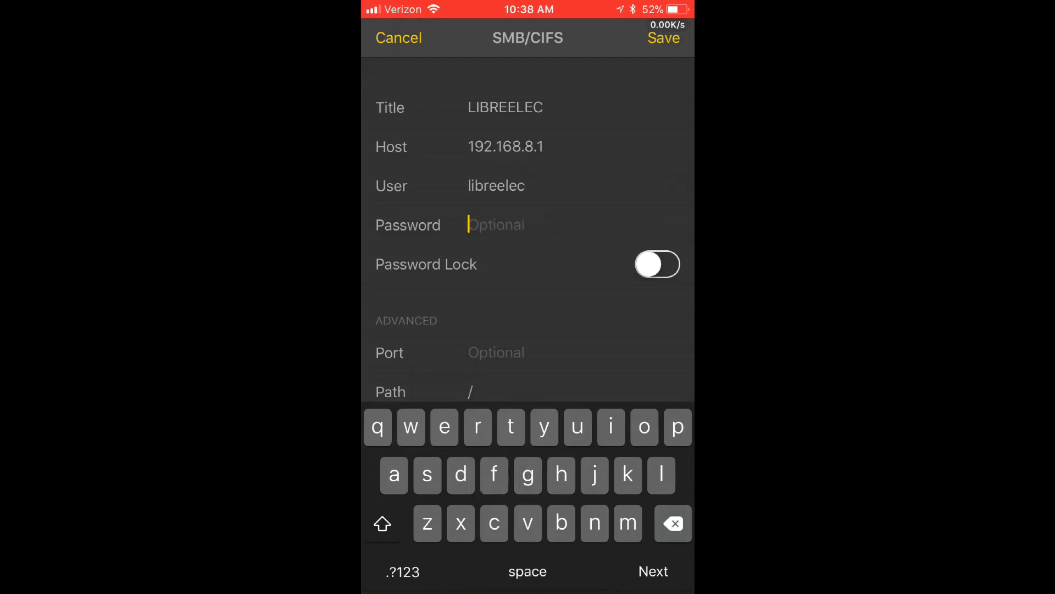
{"action": "type", "text": "a"}
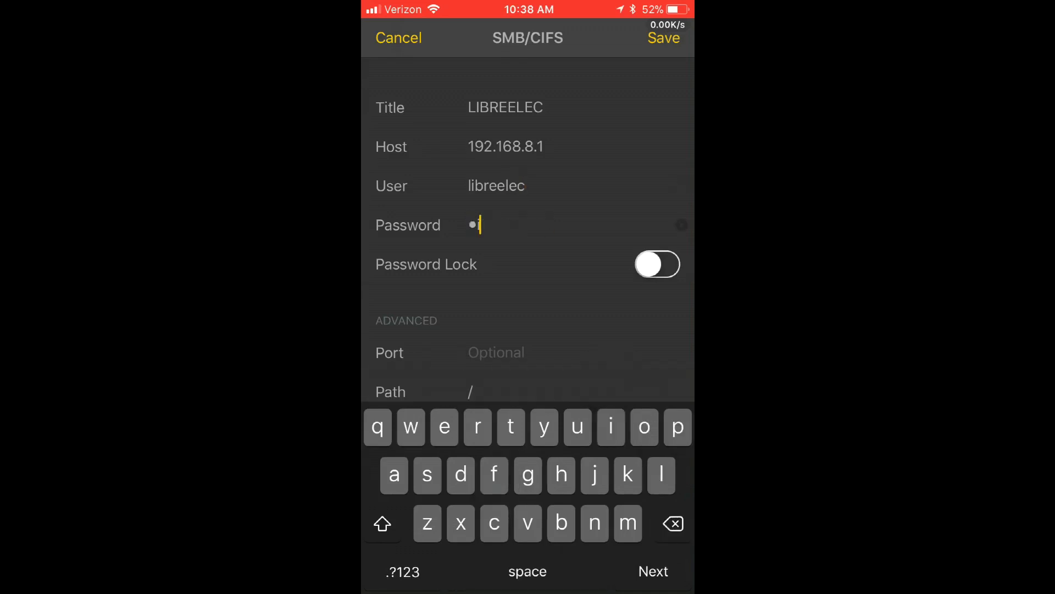
{"action": "type", "text": "password"}
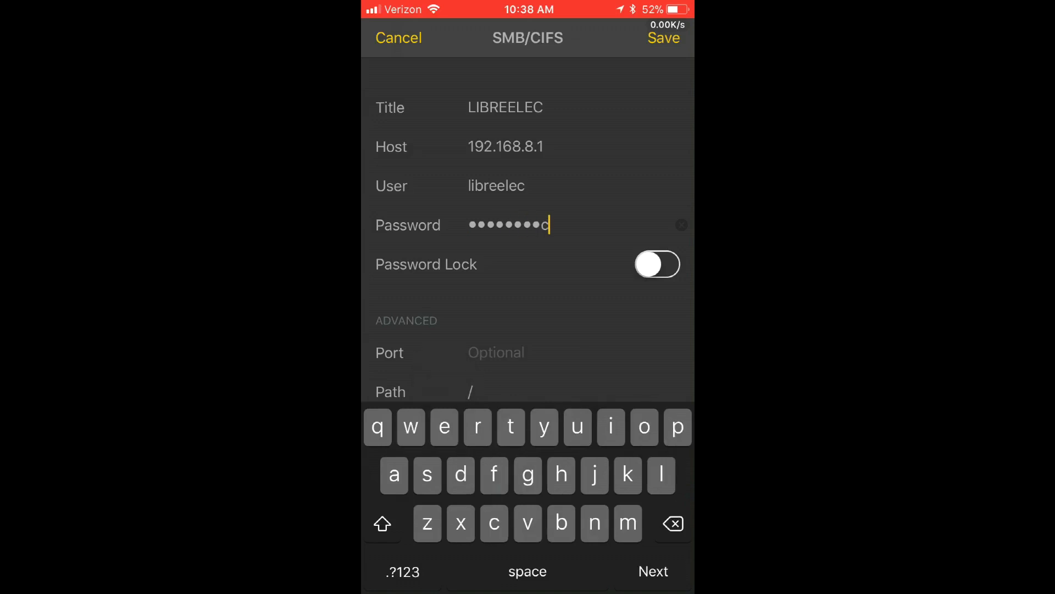
{"action": "left_click", "coordinate": [662, 38]}
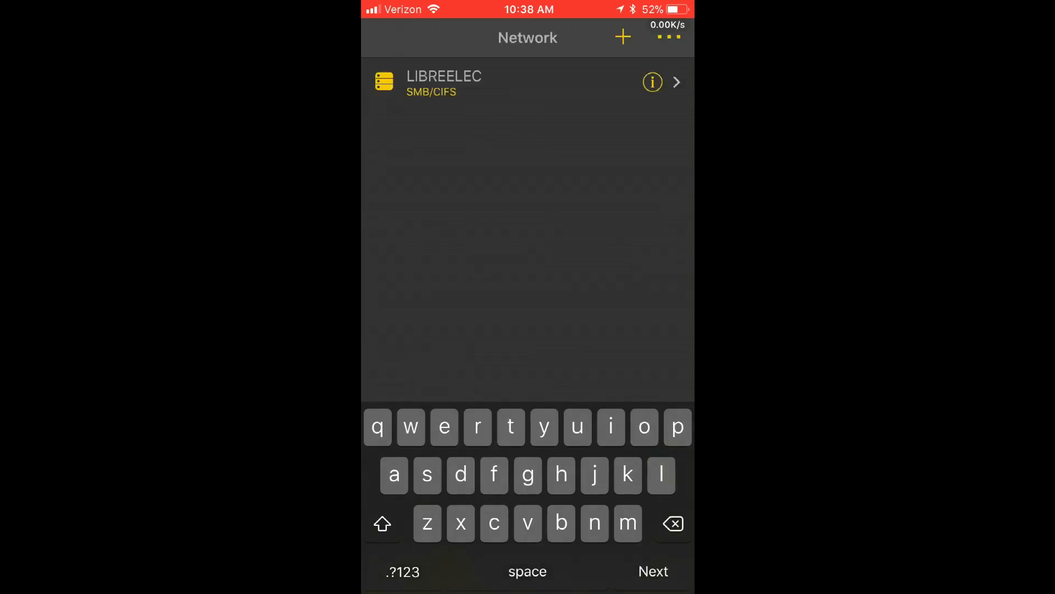
Step: Connect to LIBREELEC, enter the ESD-USB share and start the Costa Rica 4K video
{"action": "left_click", "coordinate": [443, 82]}
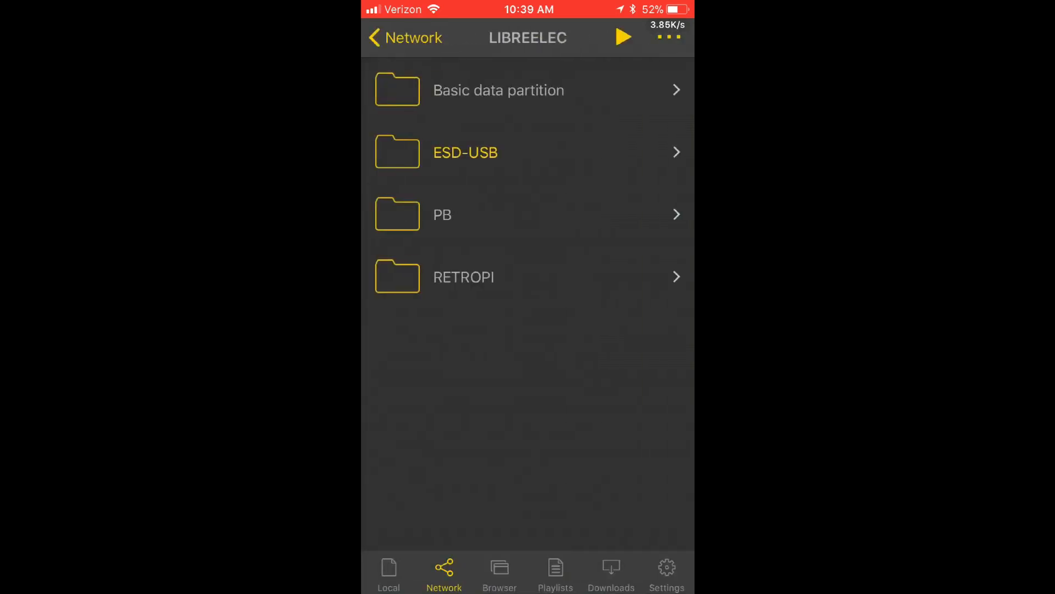
{"action": "left_click", "coordinate": [465, 152]}
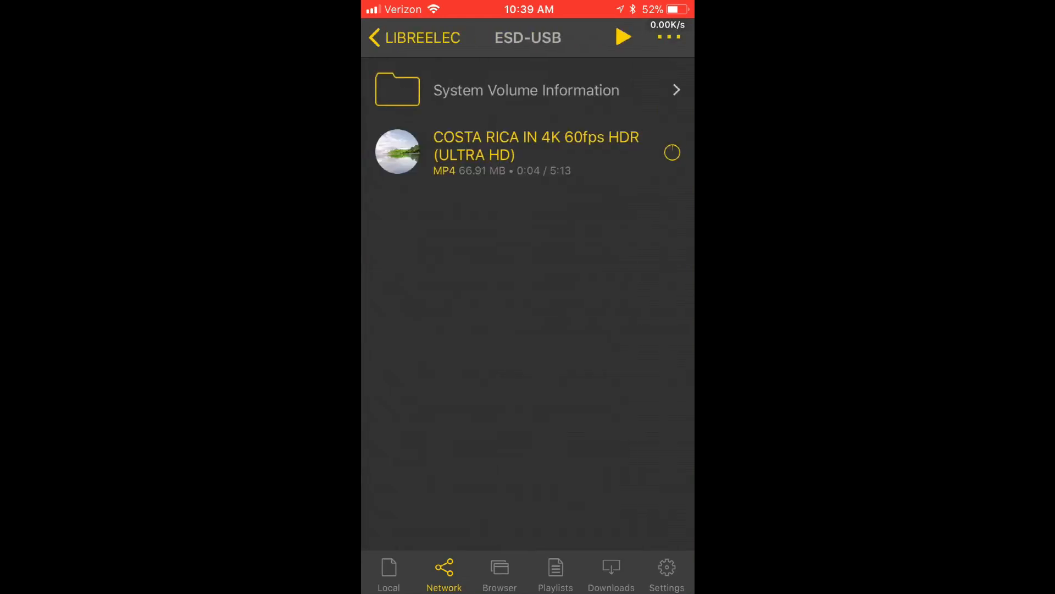
{"action": "left_click", "coordinate": [622, 37]}
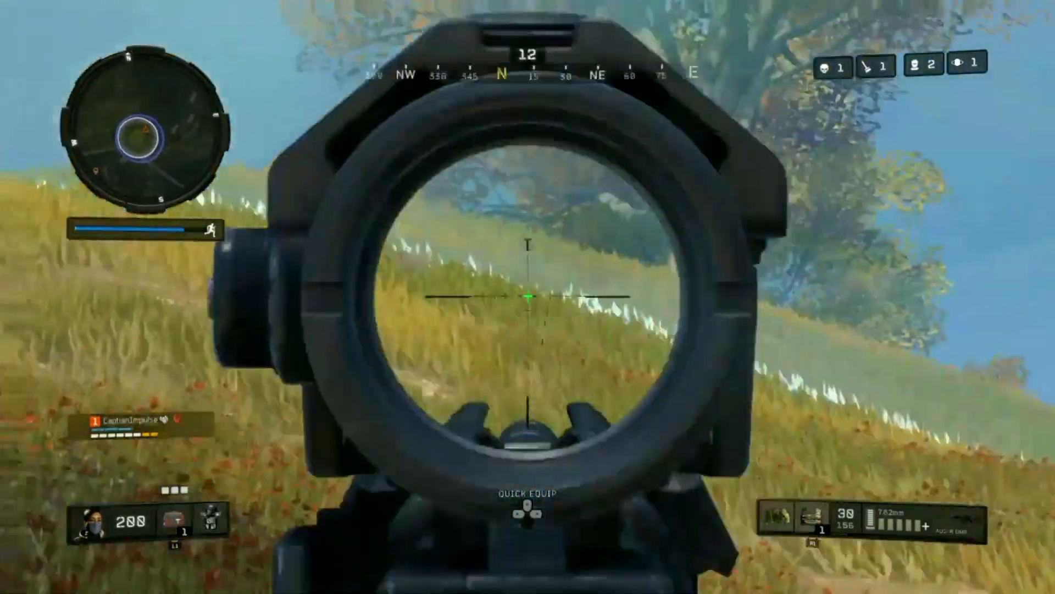
{"action": "left_click", "coordinate": [527, 297]}
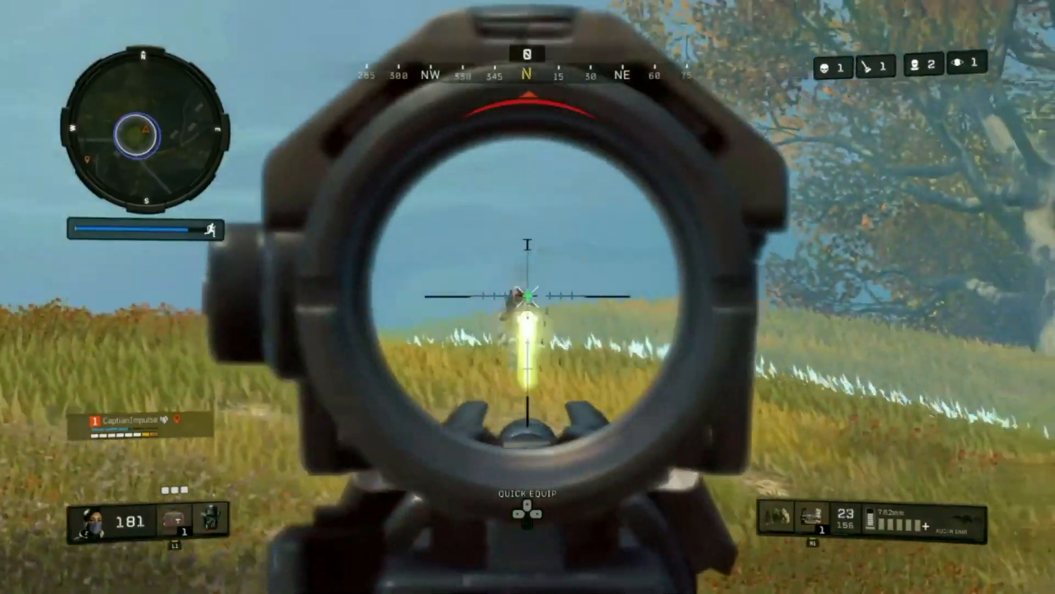